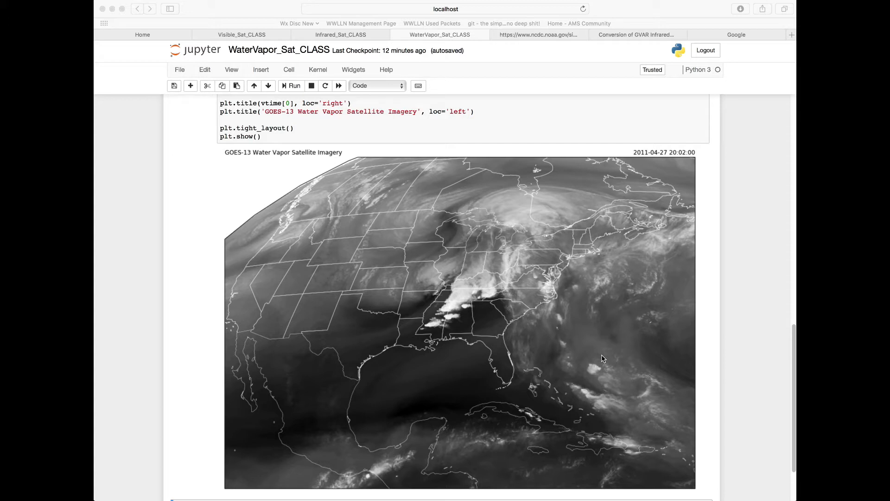
mouse_move(358, 44)
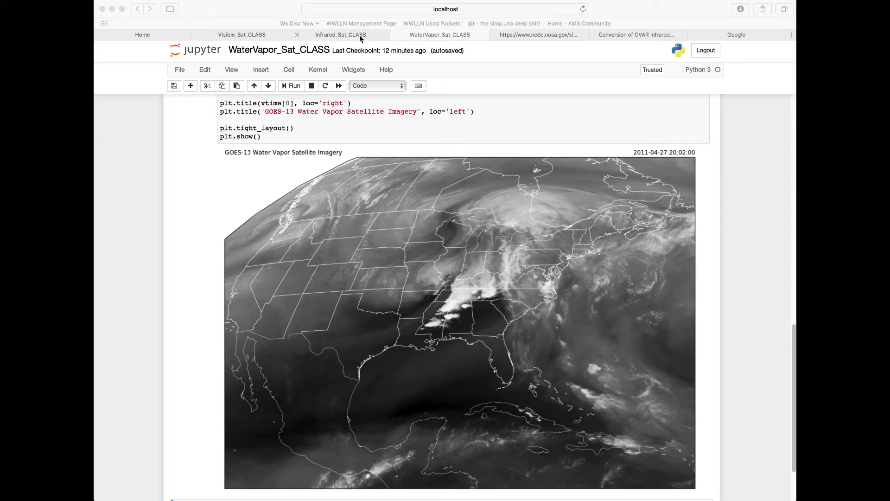
- Switch to the Infrared_Sat_CLASS notebook and scroll down to its grayscale GOES-13 infrared map
click(341, 35)
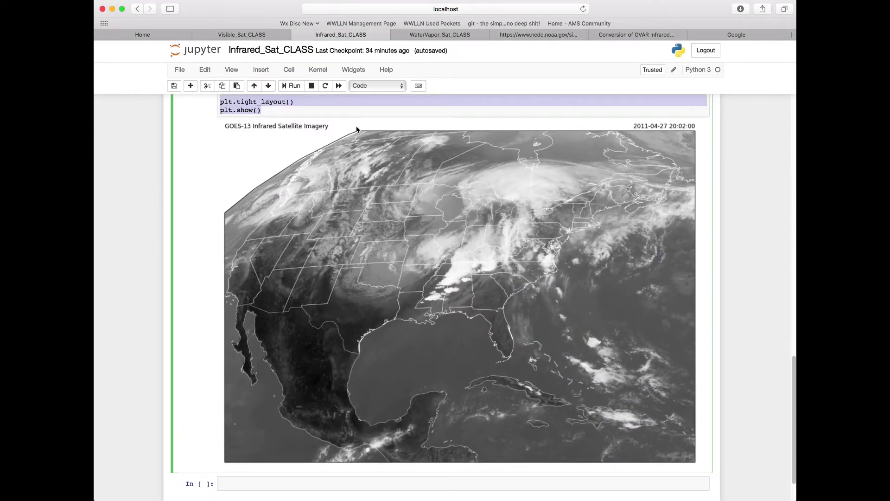
scroll(down, 3)
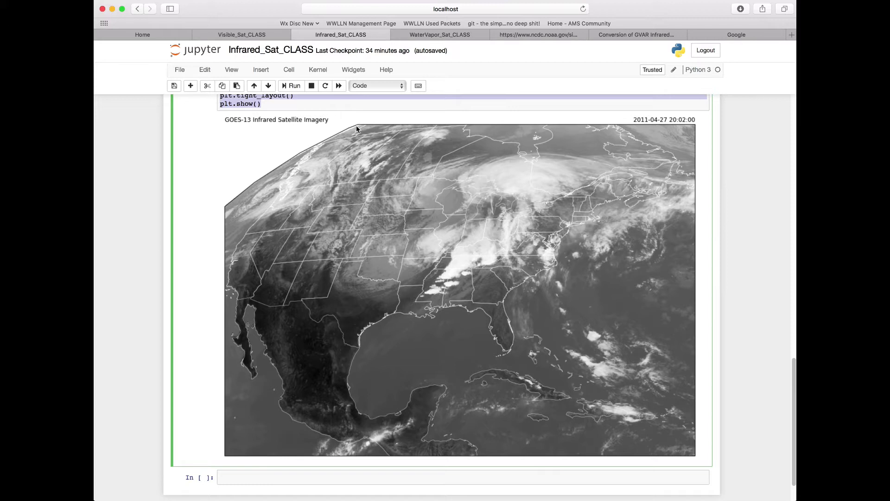
mouse_move(333, 124)
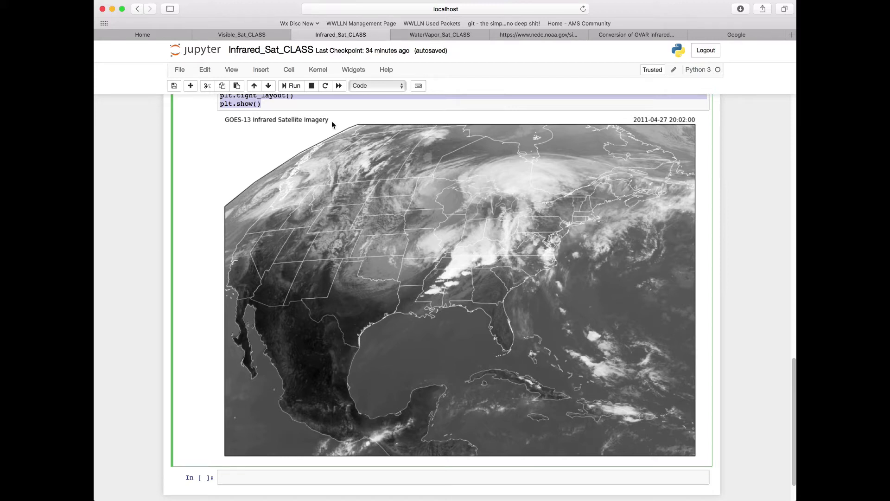
mouse_move(230, 134)
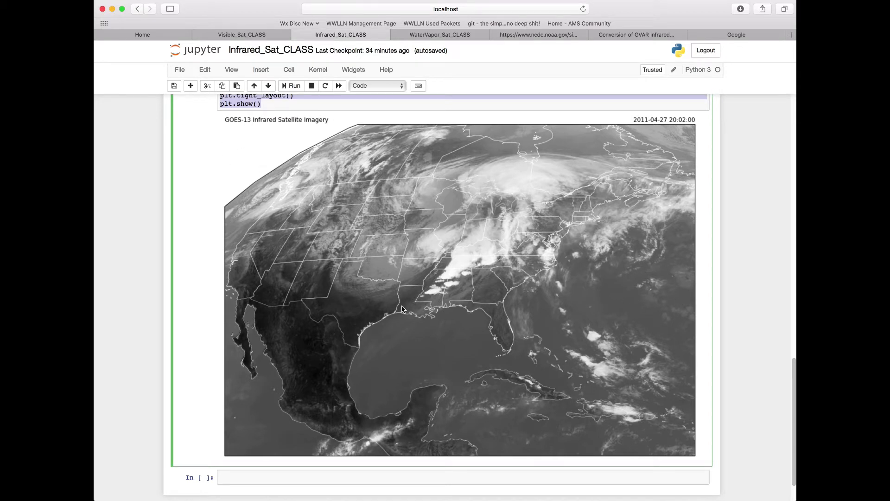
mouse_move(375, 192)
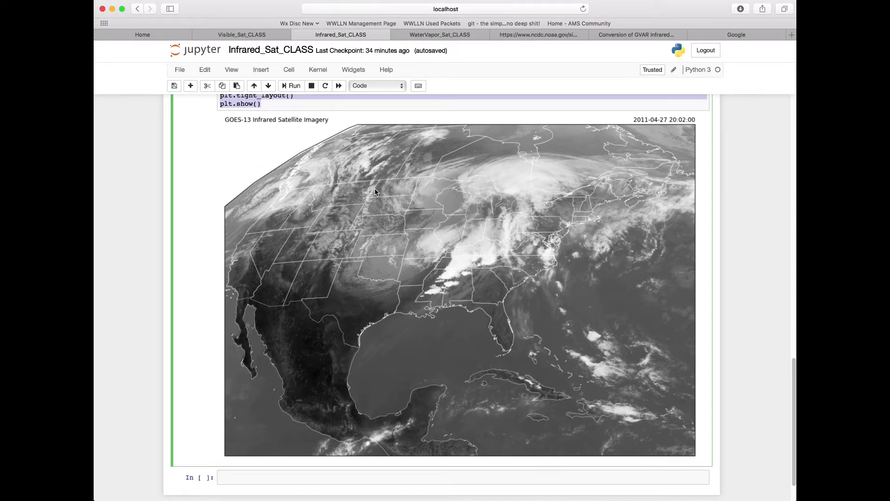
mouse_move(380, 209)
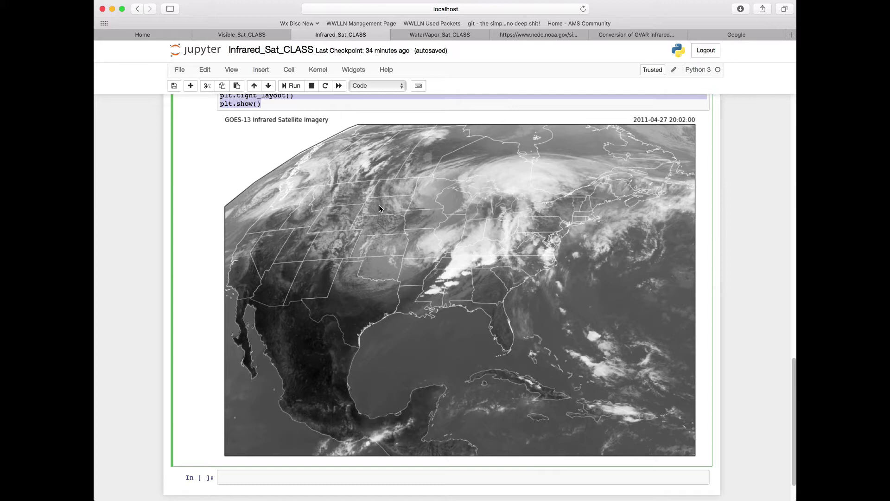
mouse_move(352, 217)
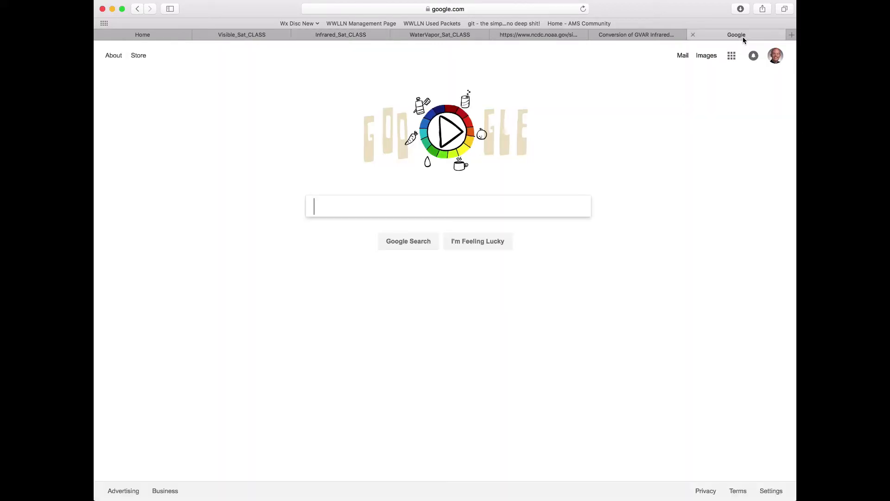
- Search Google for 'metpy api' and open the 'The MetPy API — MetPy 0.8' result
text(m)
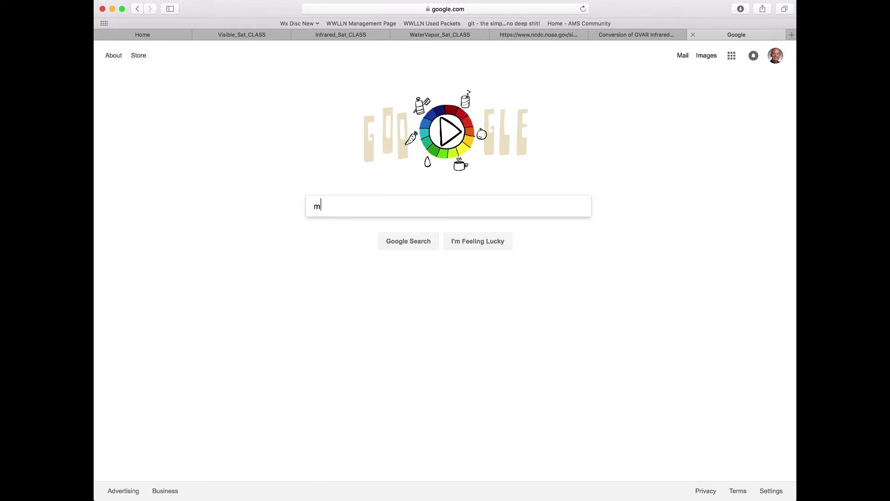
text(etpy api)
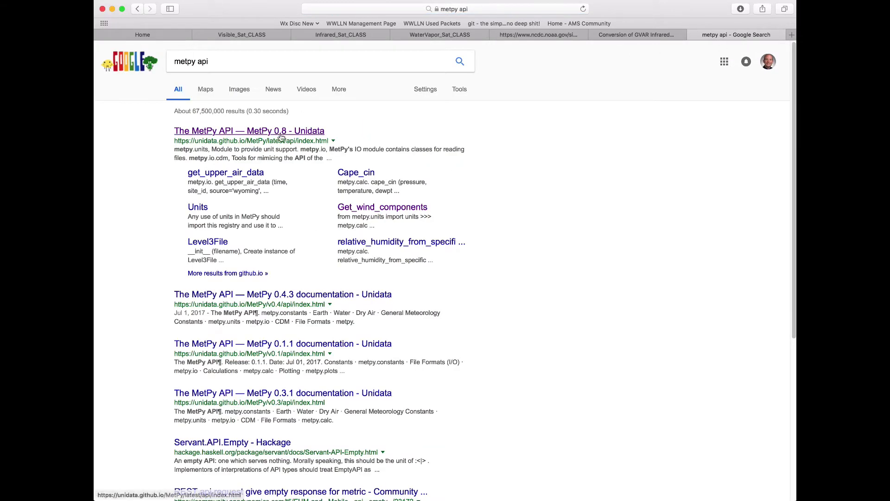
click(249, 130)
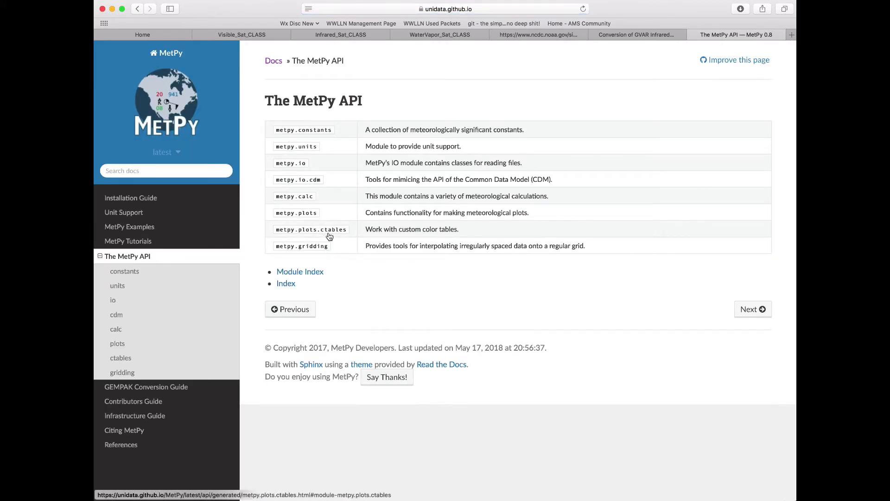
mouse_move(331, 235)
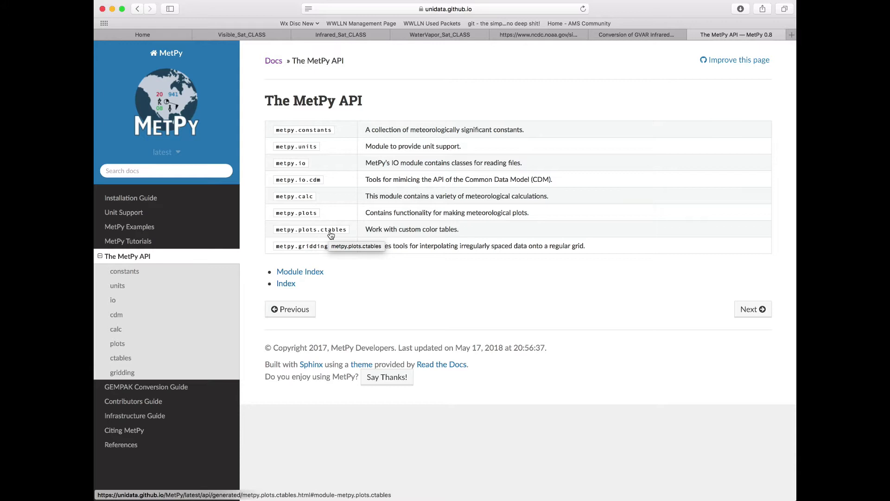
- Open the metpy.plots.ctables page to browse the MetPy colormap gallery
click(311, 229)
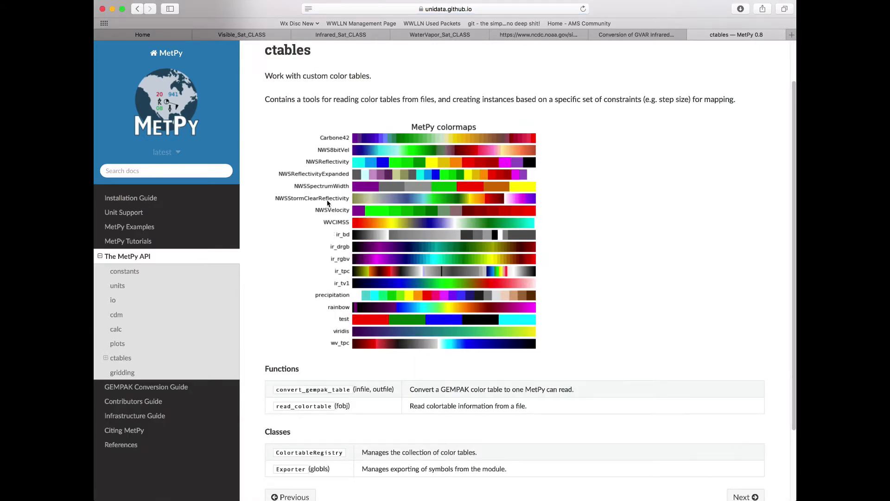
mouse_move(547, 220)
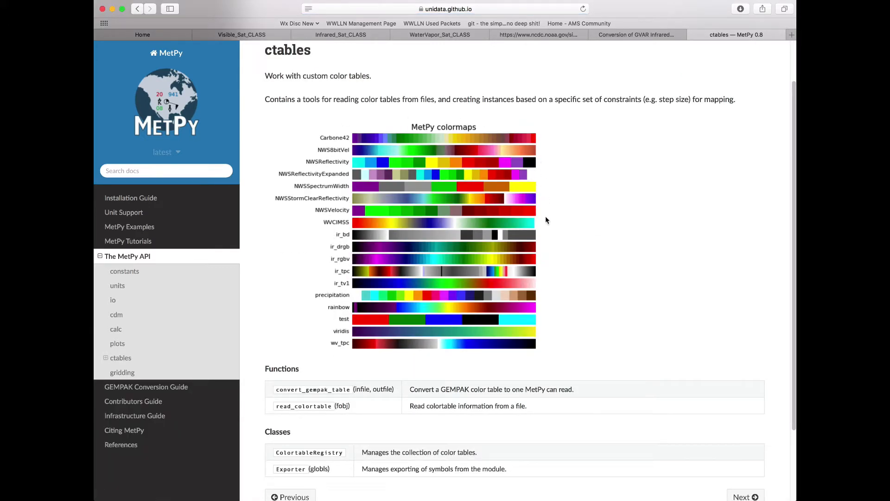
mouse_move(525, 140)
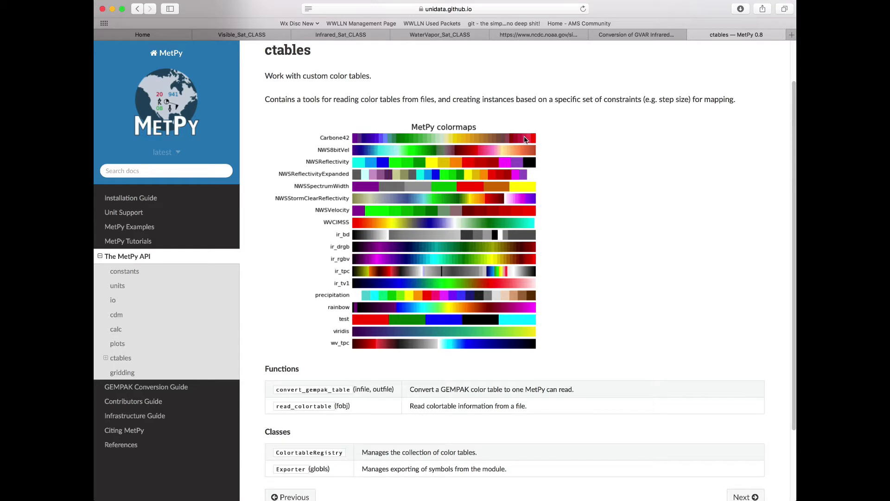
mouse_move(531, 140)
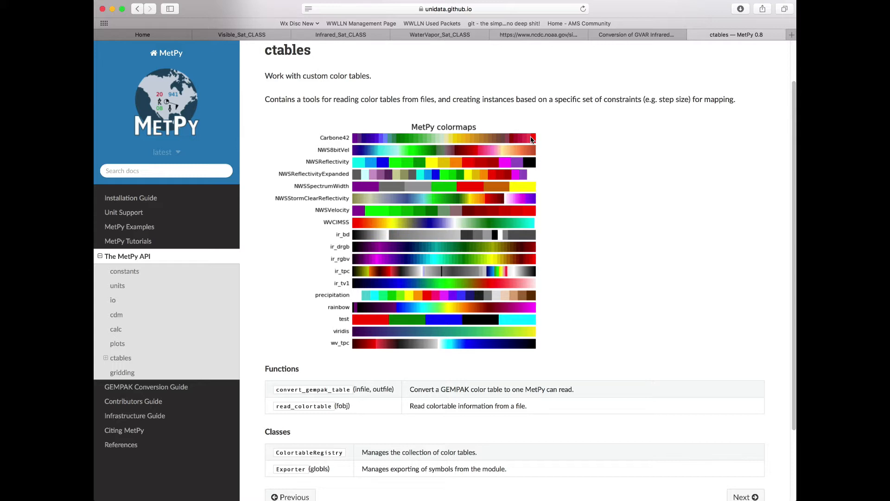
mouse_move(452, 153)
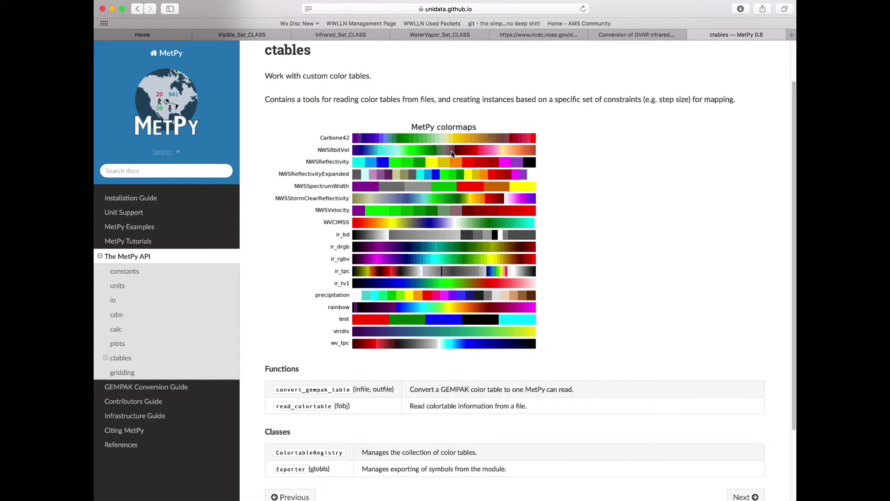
mouse_move(335, 255)
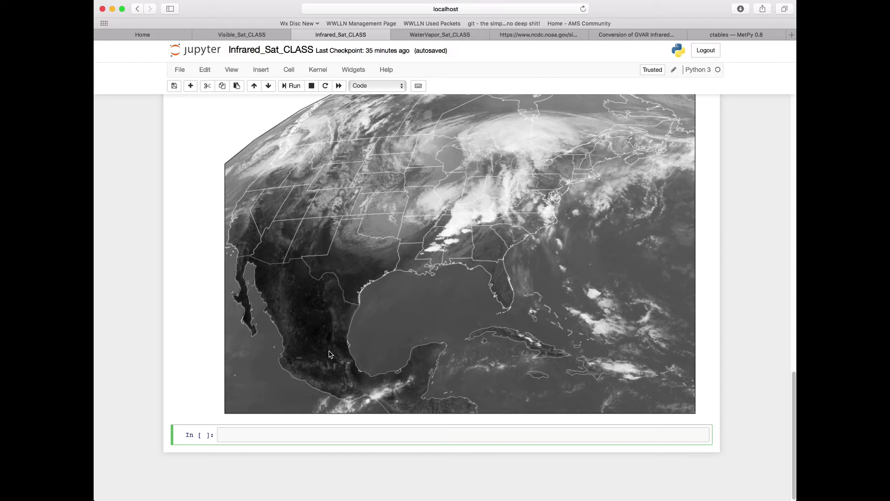
- In a new cell, import ctables from metpy.plots
text(import)
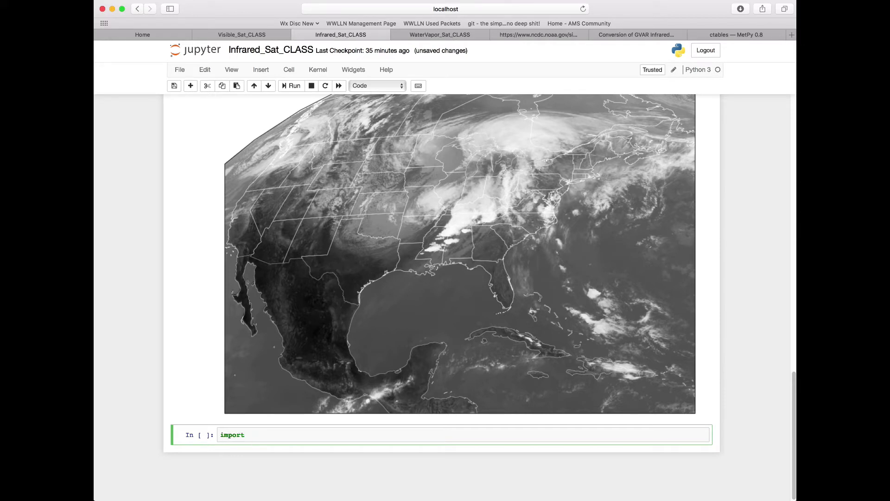
text(metpy)
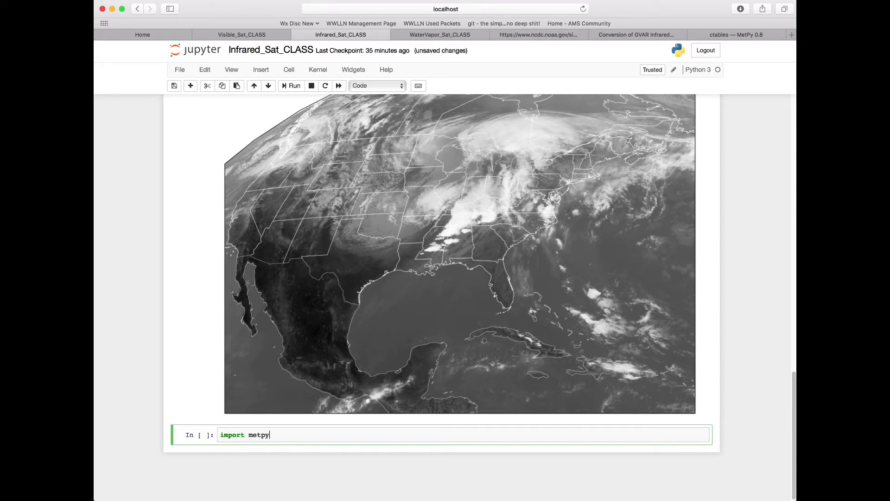
text(.plots)
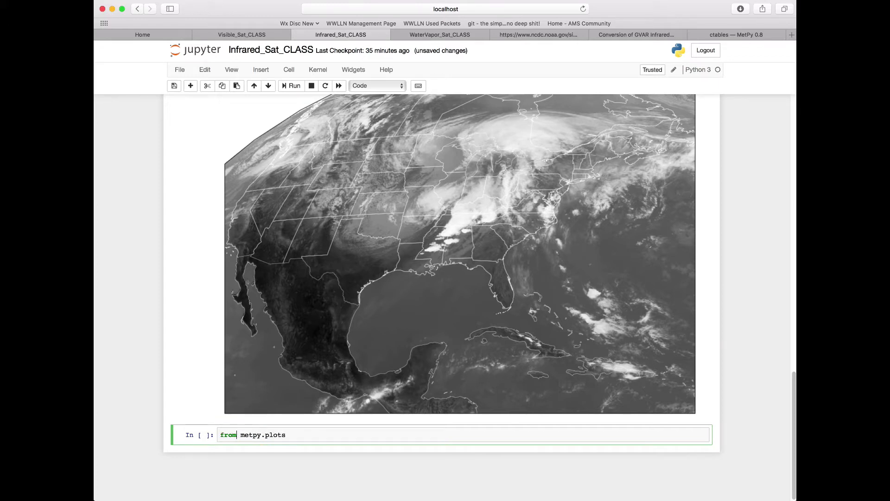
text(import ctables)
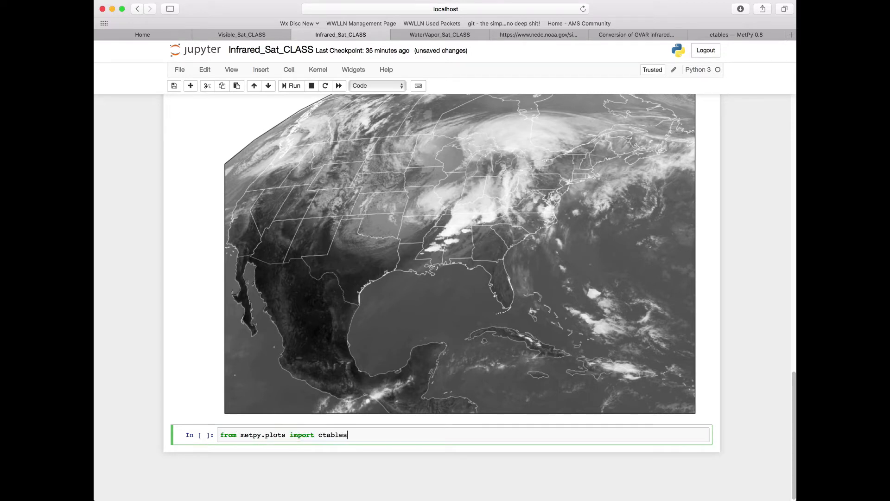
key(enter)
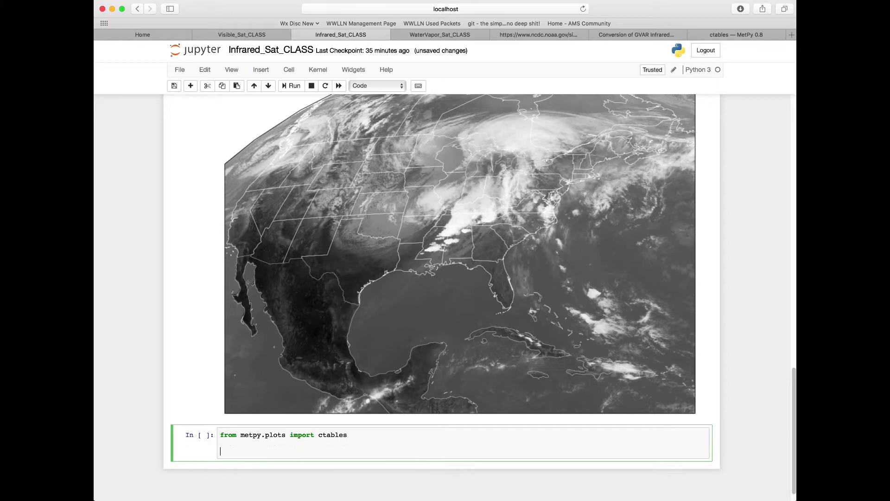
- Load the 'ir_drgb_r' colortable into ir_cmap with ctables.registry.get_colortable
text(ir)
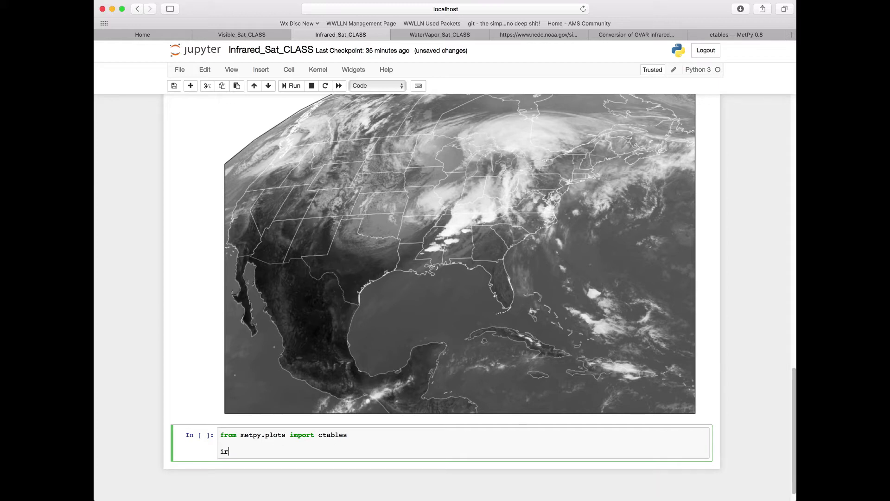
text(_cmap)
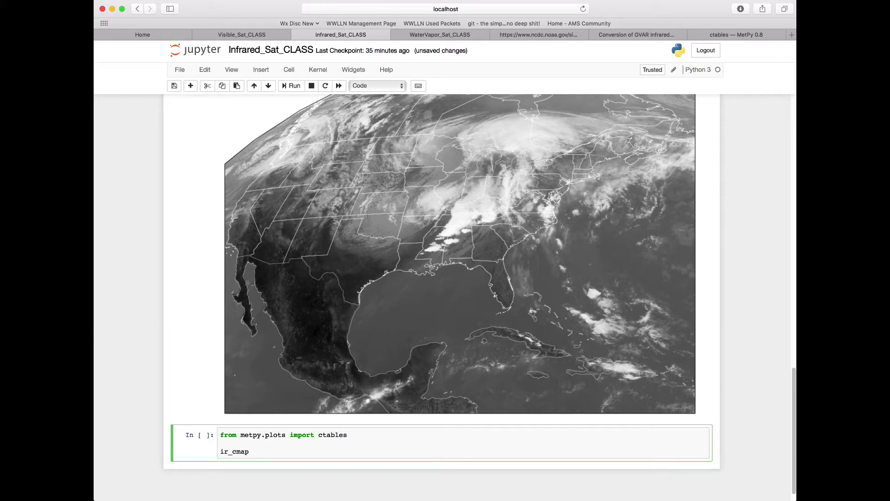
text(=)
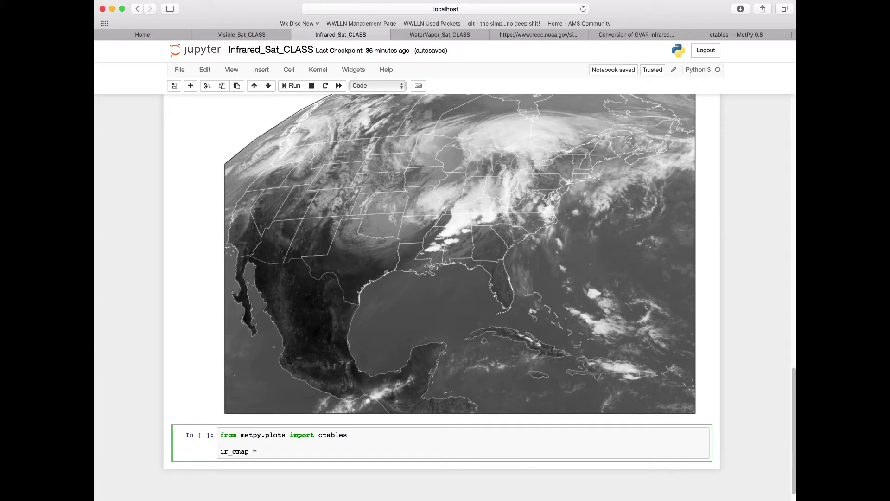
text(ctb)
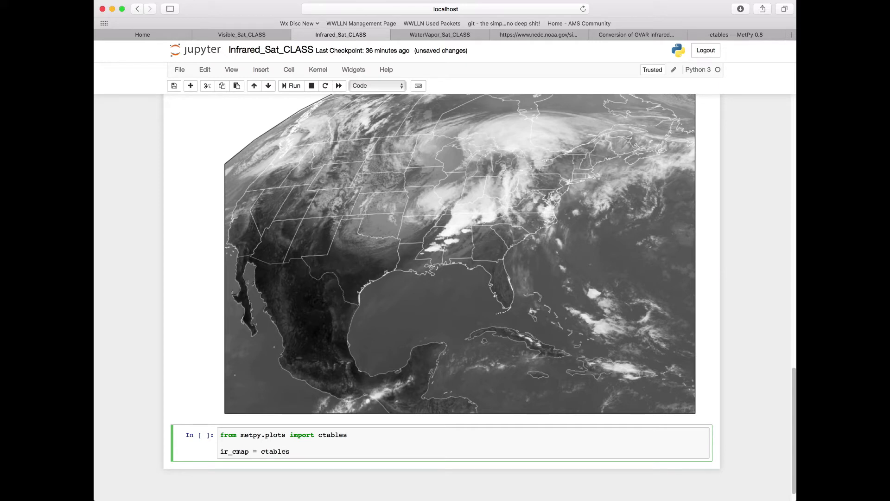
text(.)
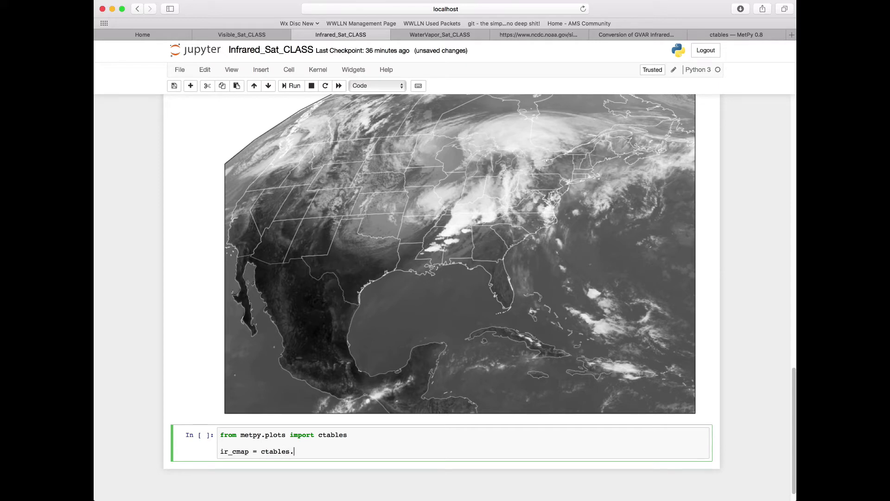
text(registry)
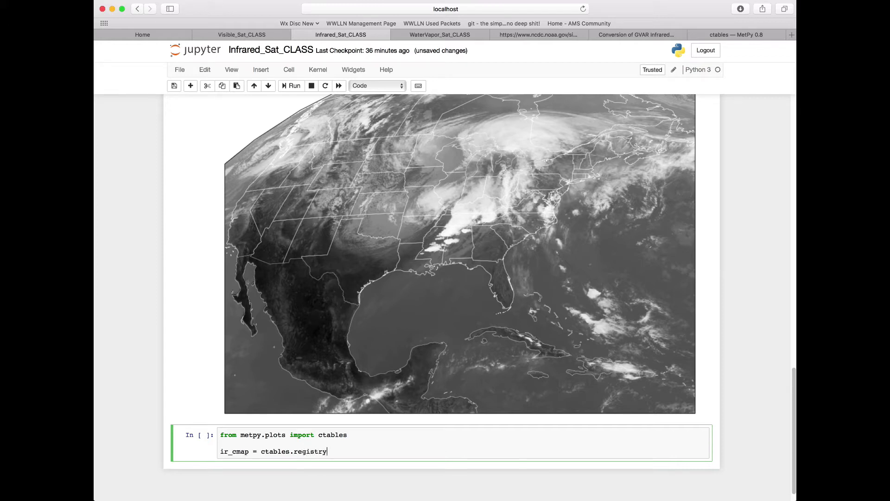
text(.get_)
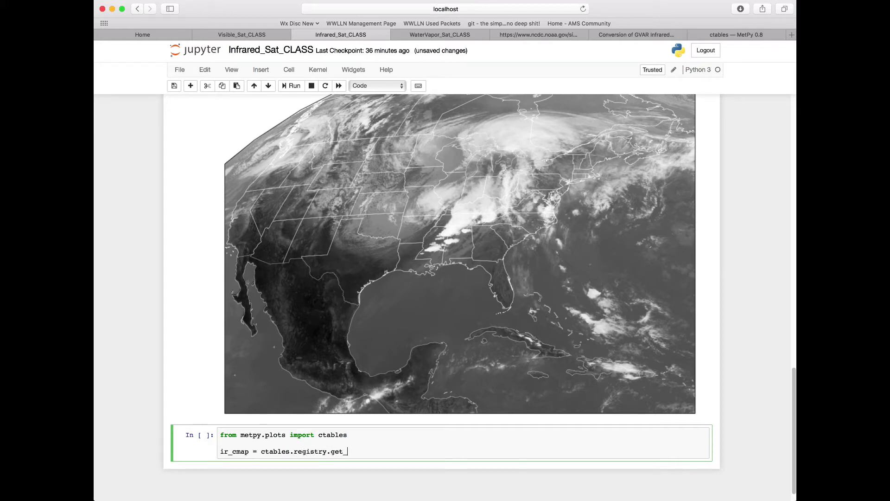
text(colortable)
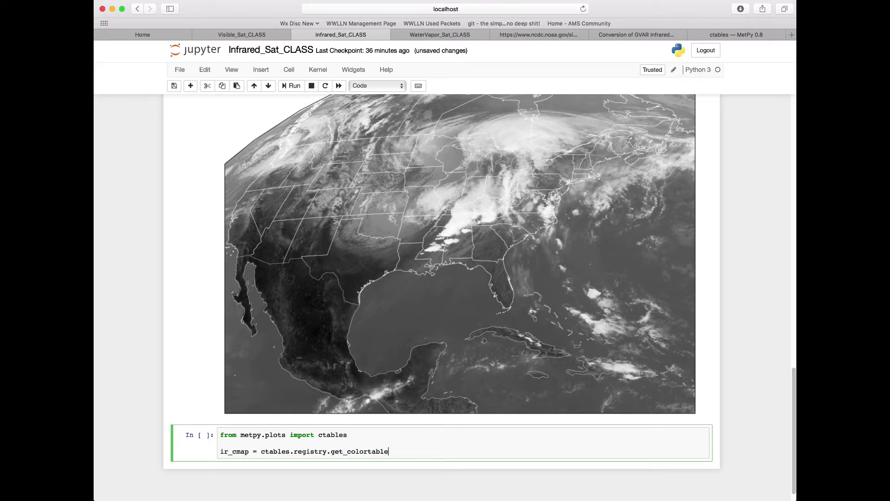
text((''))
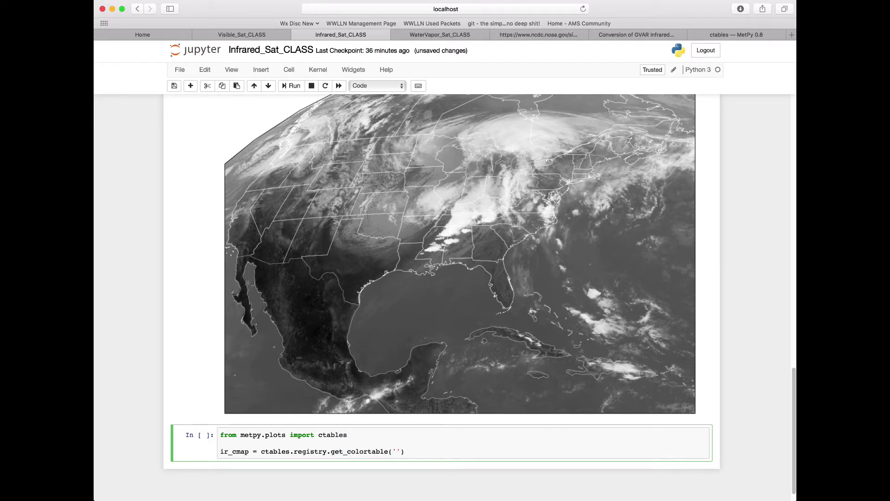
text(ir)
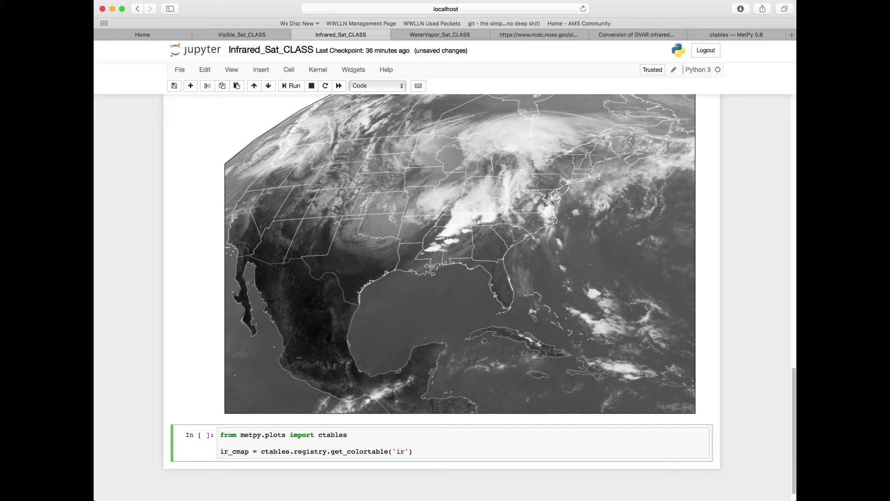
text(_drg)
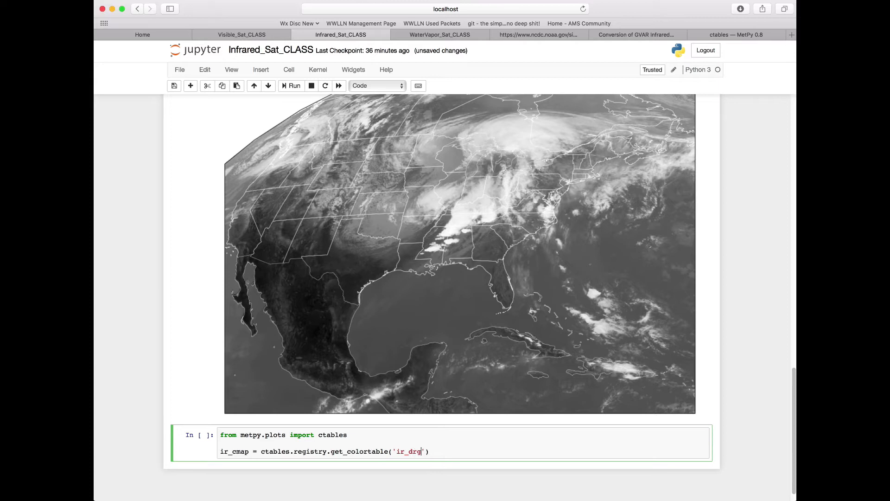
text(b_)
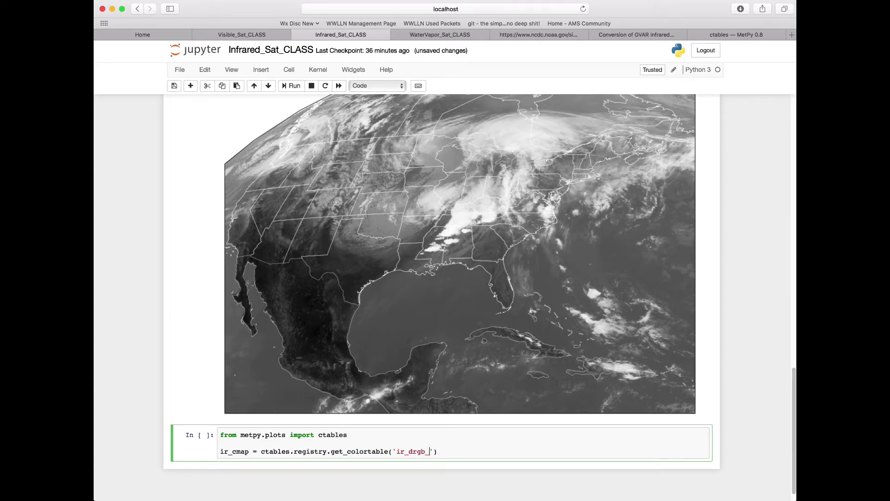
text(r)
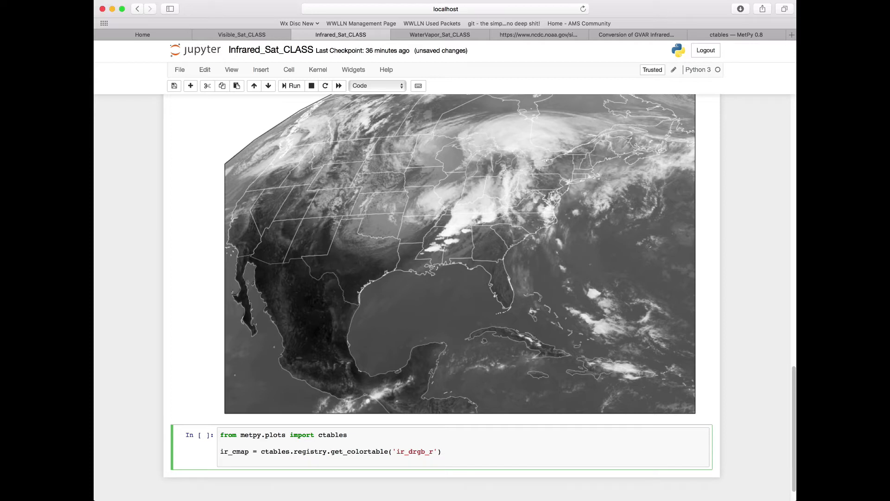
- Set ir_cmap's under-range color to black with set_under('k')
text(ir_)
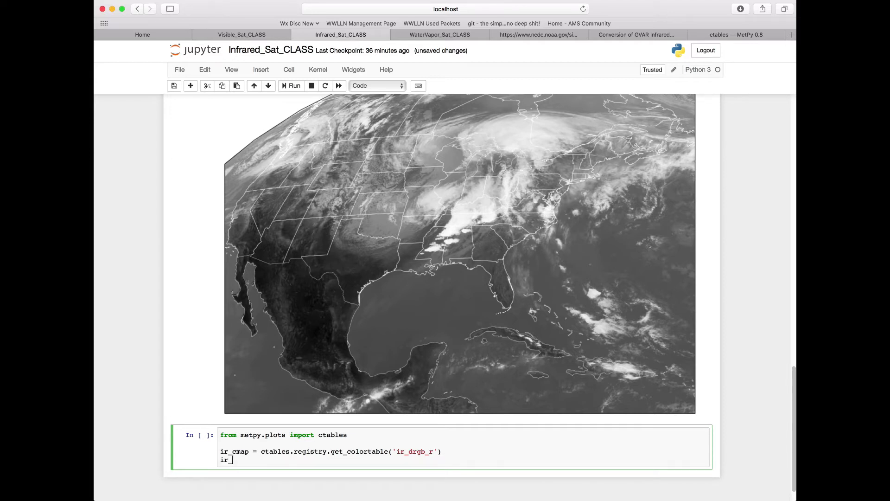
text(cmap.)
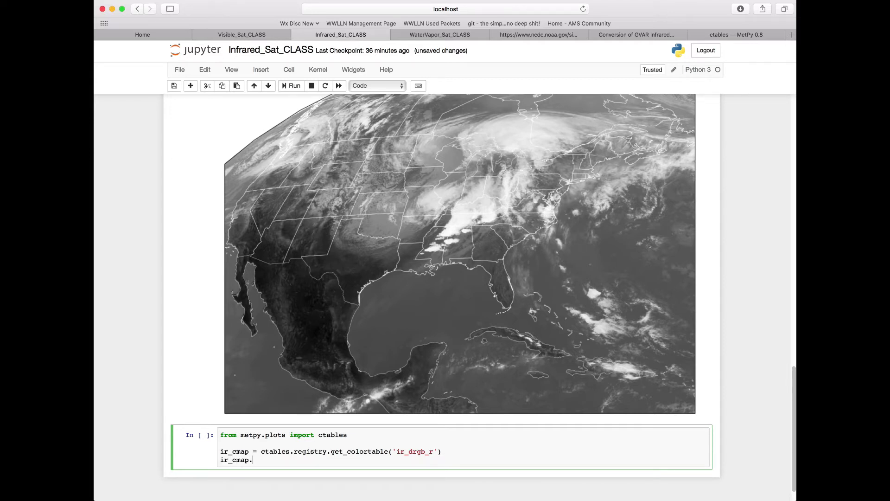
text(set_under()
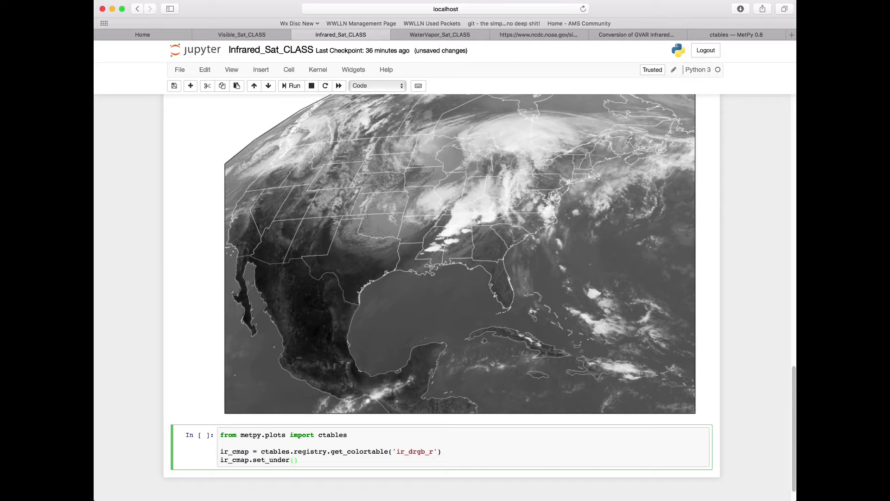
text('k')
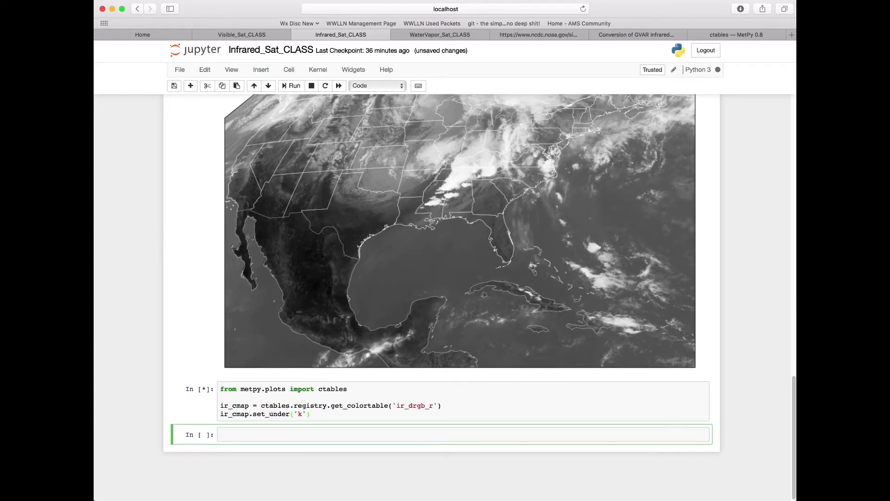
- Replace cmap='Greys' with cmap=ir_cmap in the satellite plotting code
click(291, 85)
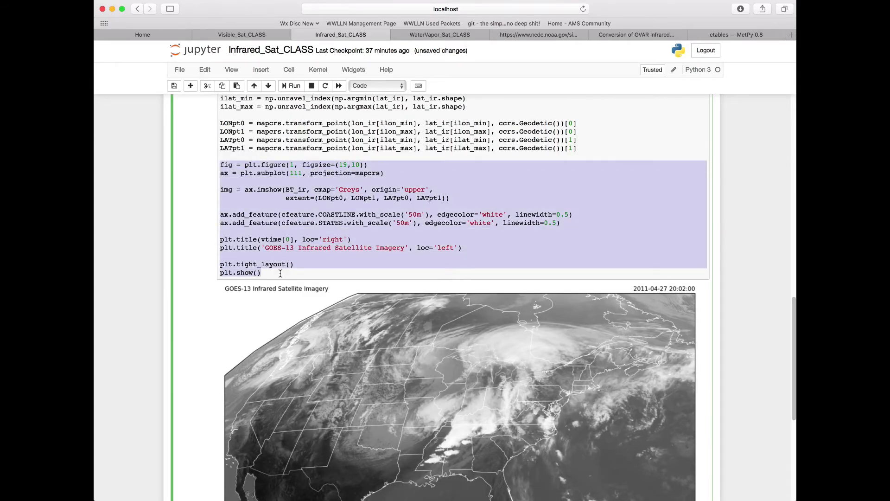
scroll(down, 3)
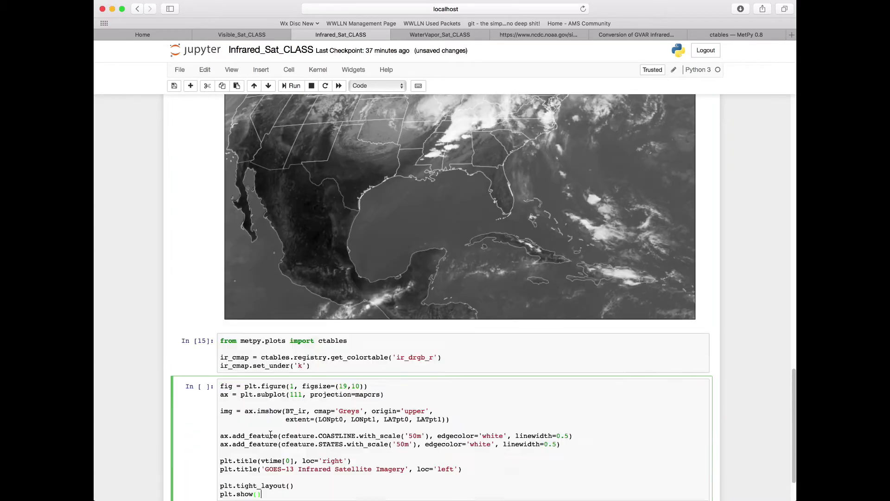
scroll(down, 3)
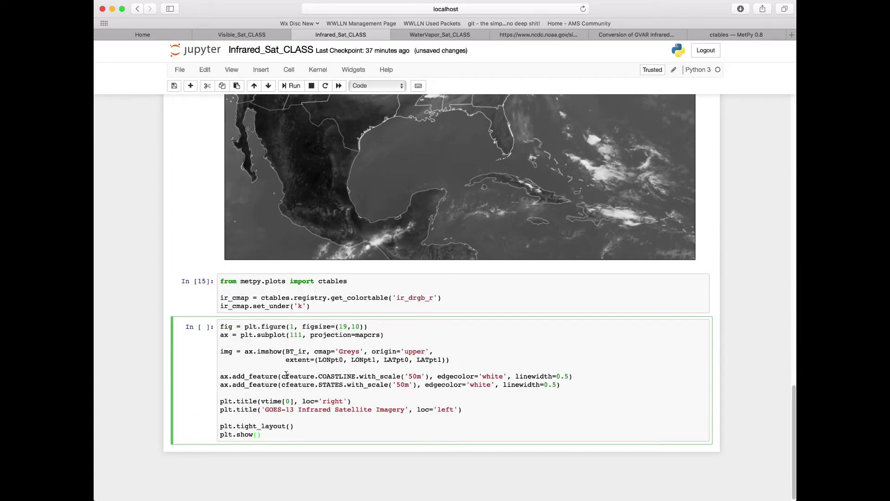
double_click(295, 351)
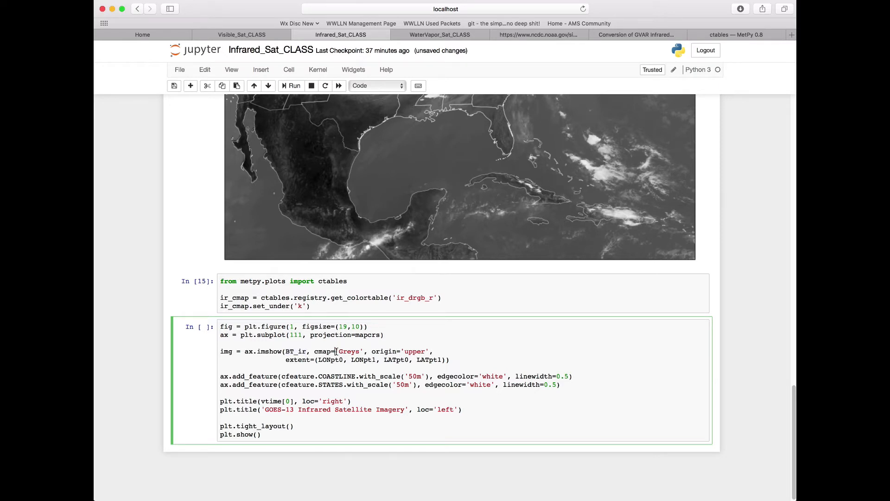
double_click(349, 351)
text(i)
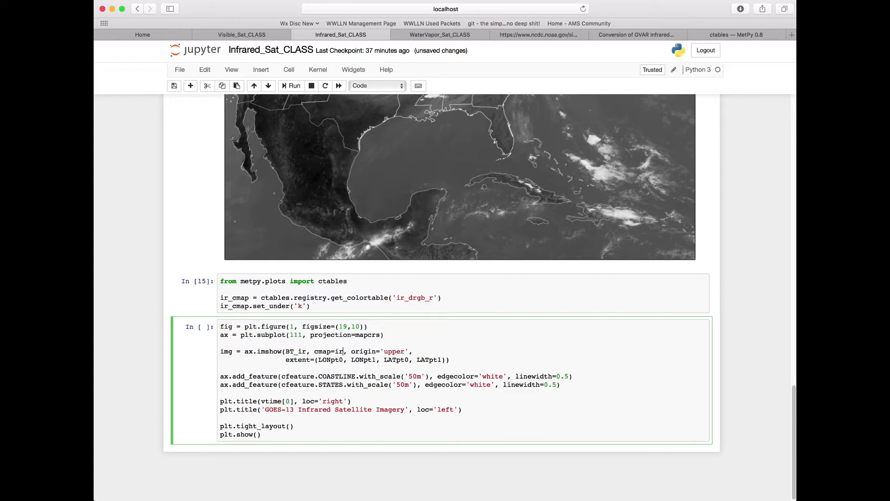
text(_cmap)
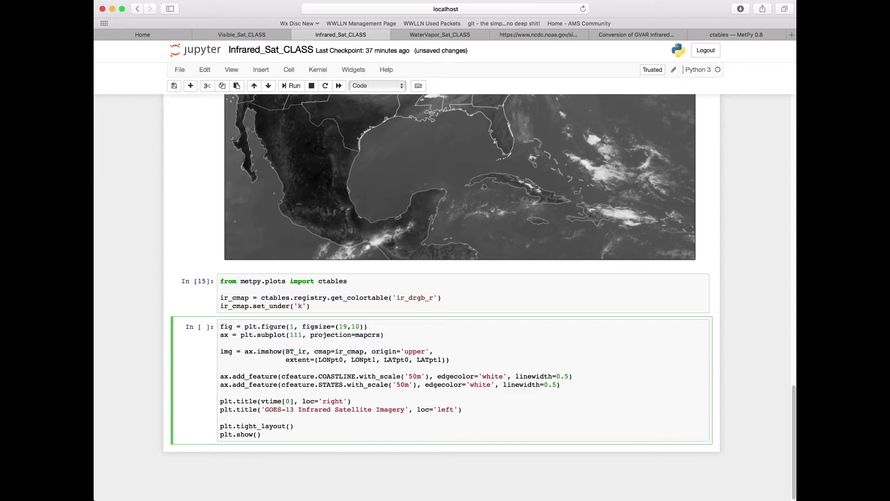
- Rerun the plotting cell and scroll to the colorized GOES-13 infrared map
click(364, 351)
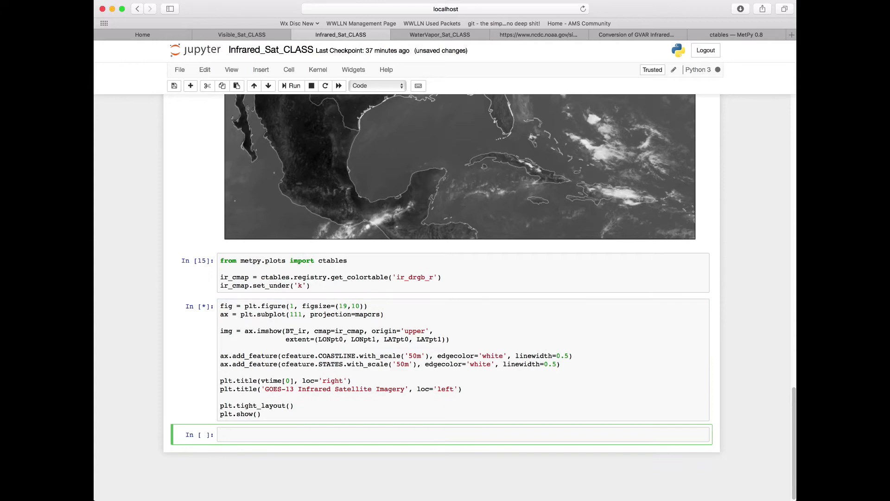
click(291, 86)
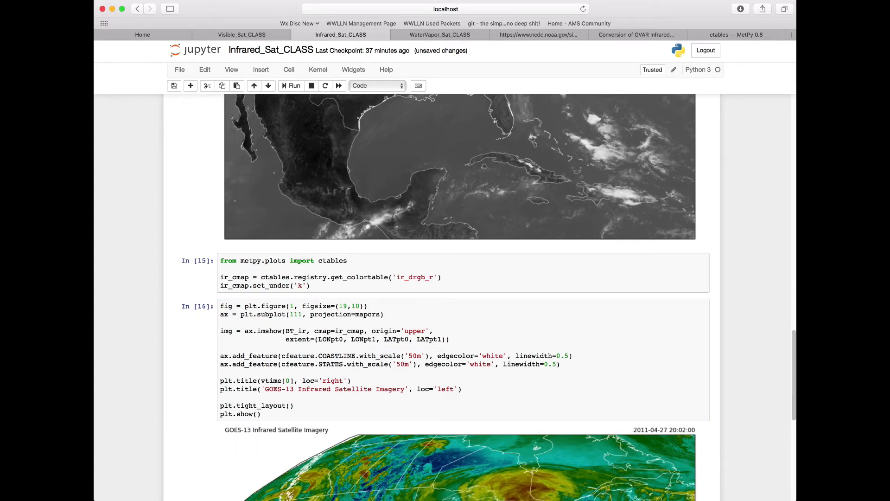
scroll(down, 3)
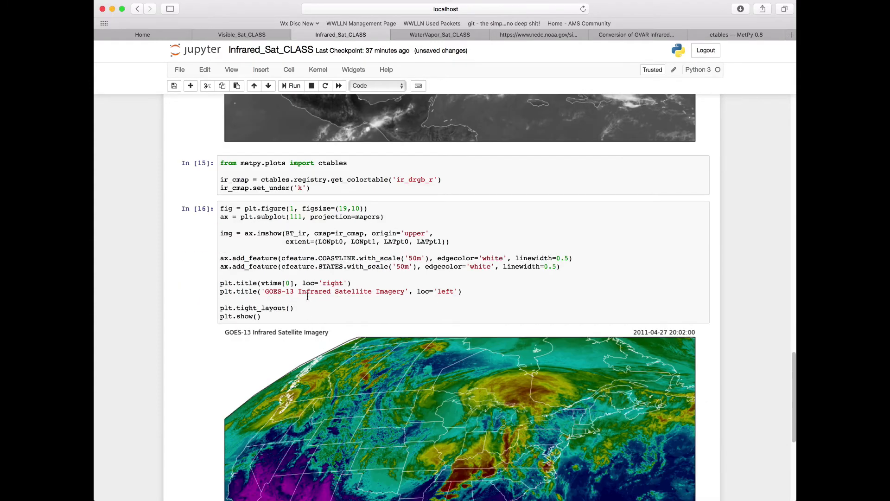
scroll(down, 3)
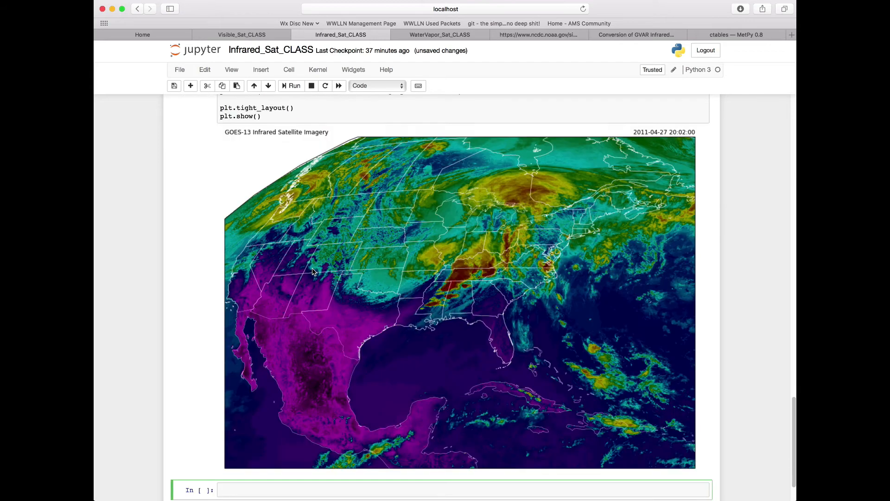
scroll(down, 3)
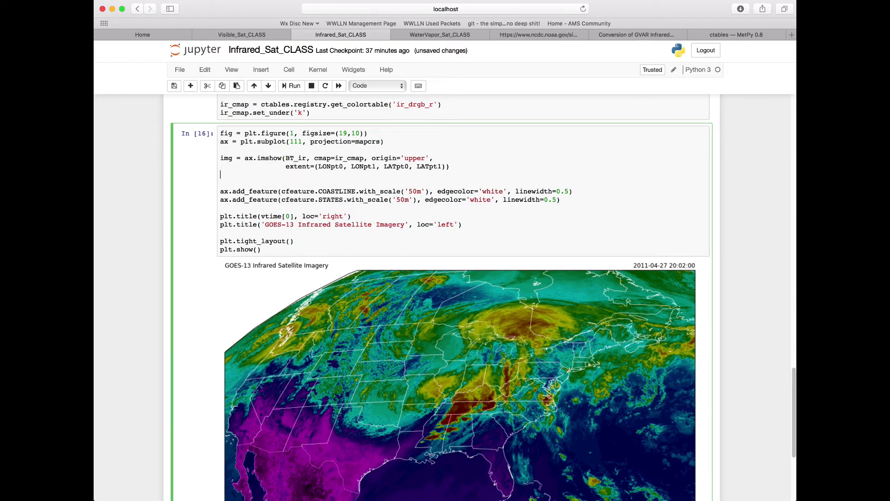
- Add plt.colorbar(img, orientation='vertical', pad=0, aspect=50) after imshow and rerun the cell
text(p)
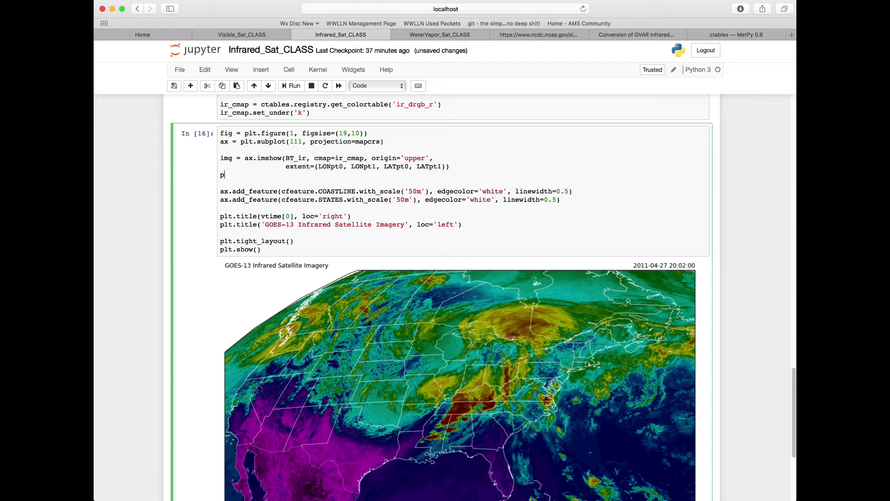
text(lt.colora)
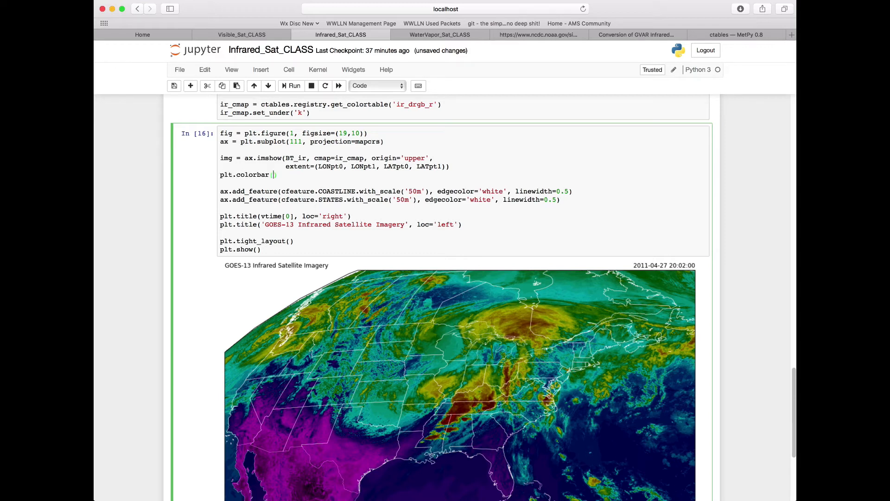
text(())
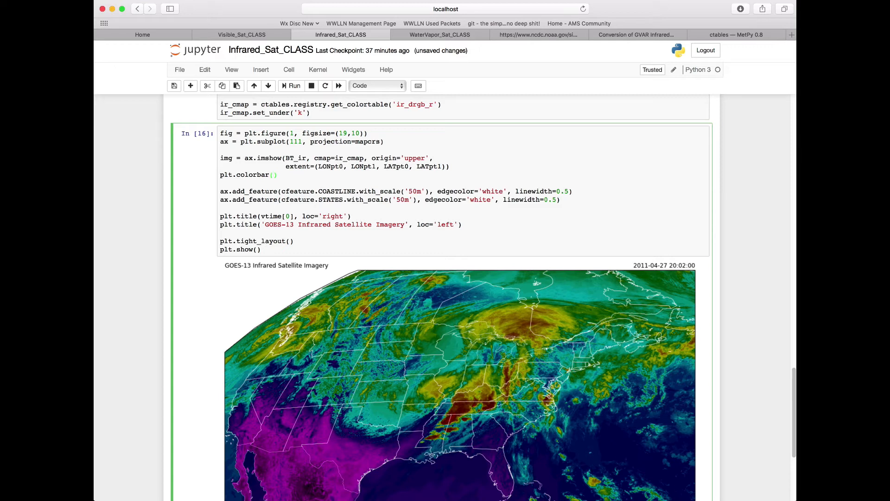
text(img, or)
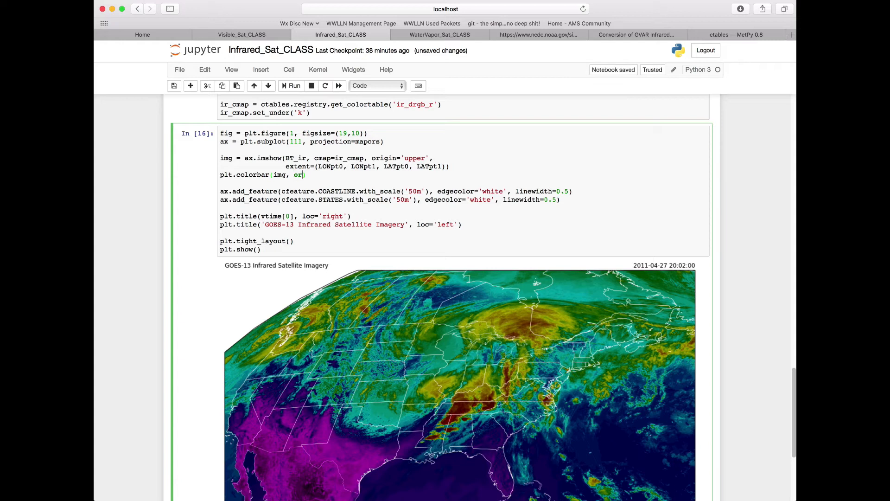
text(ientation='wer)
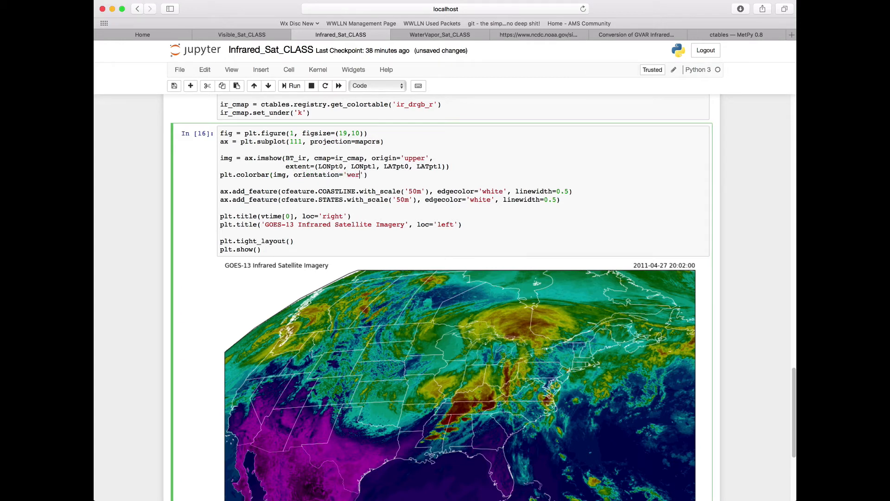
text(tical)
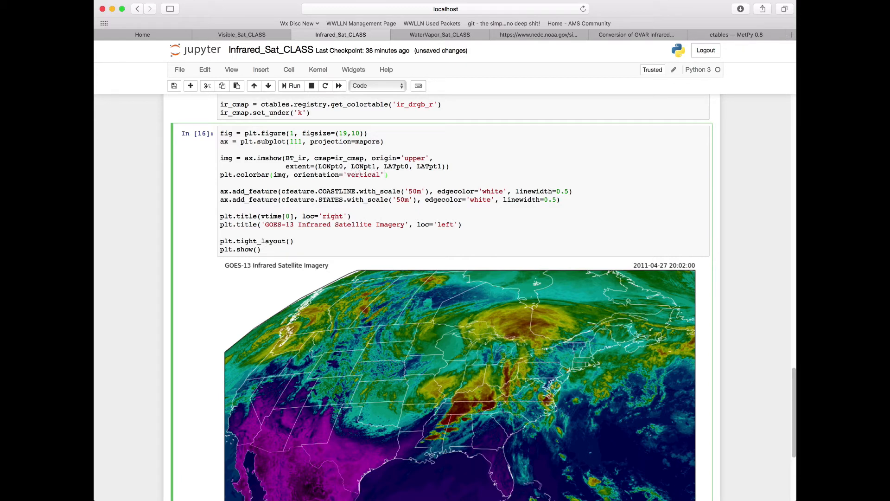
text(, pad)
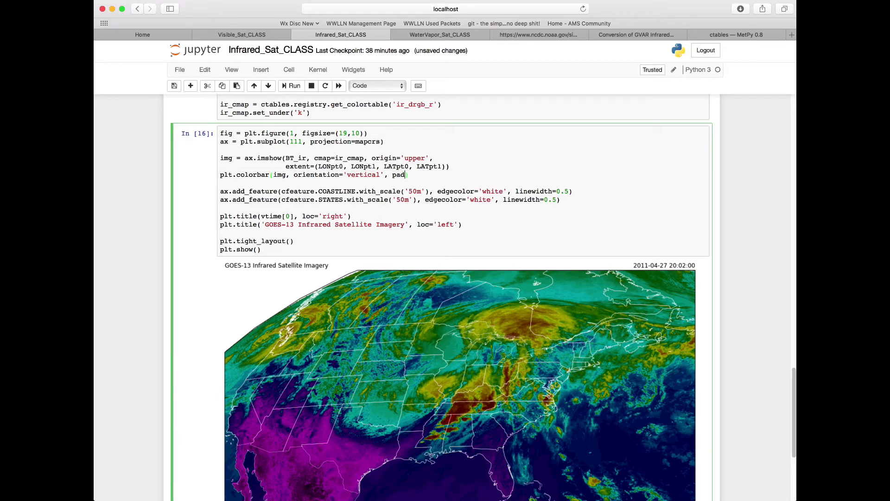
text(=0,)
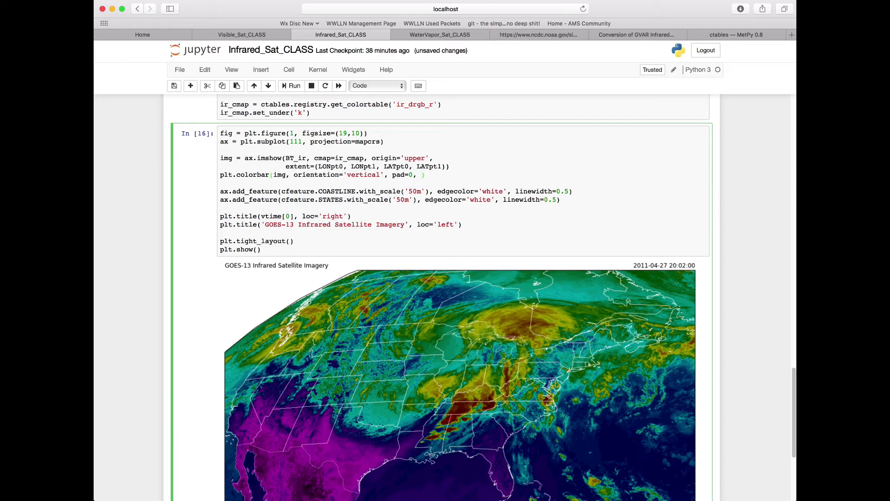
text(aspec)
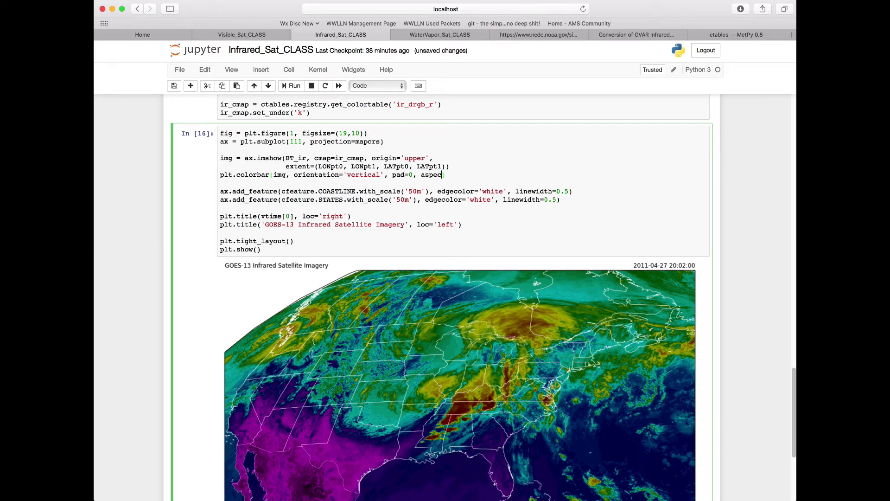
text(=50)
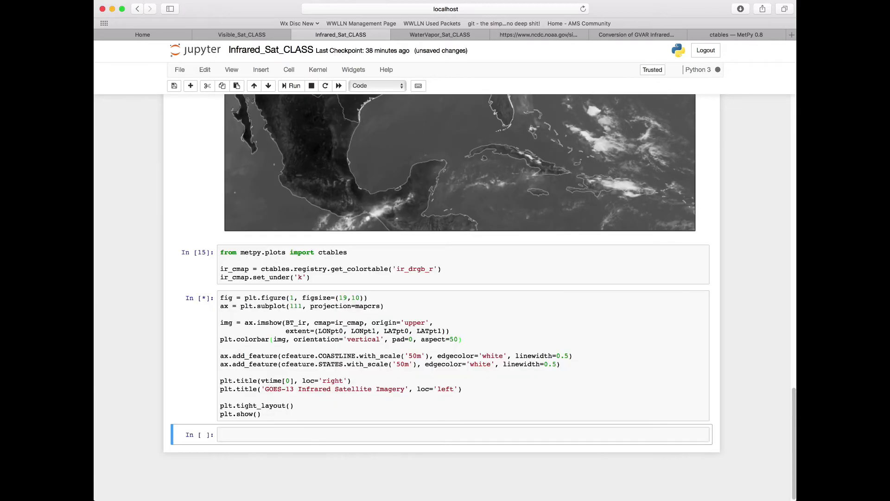
click(292, 86)
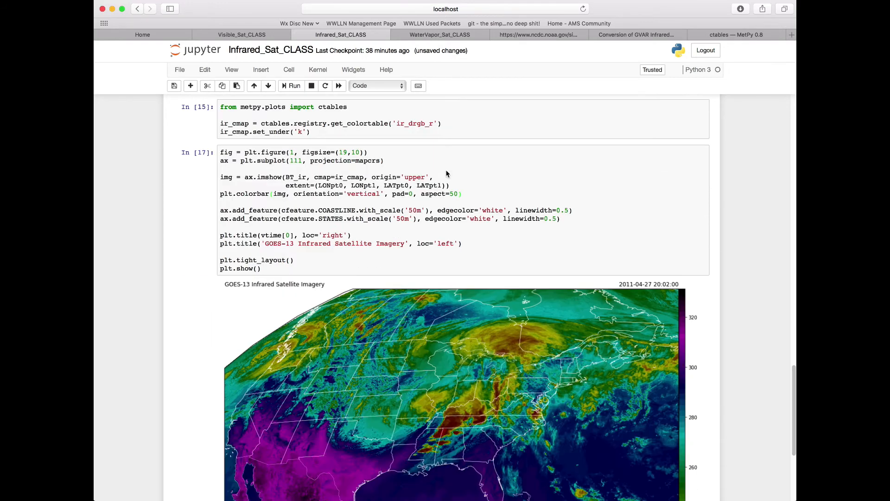
- Scroll to inspect the new temperature colorbar, then switch to the WaterVapor_Sat_CLASS notebook
scroll(down, 3)
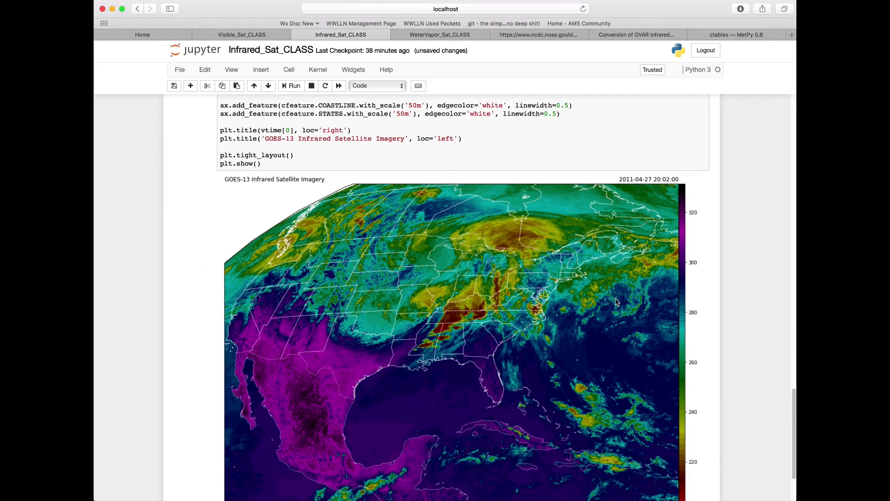
scroll(down, 3)
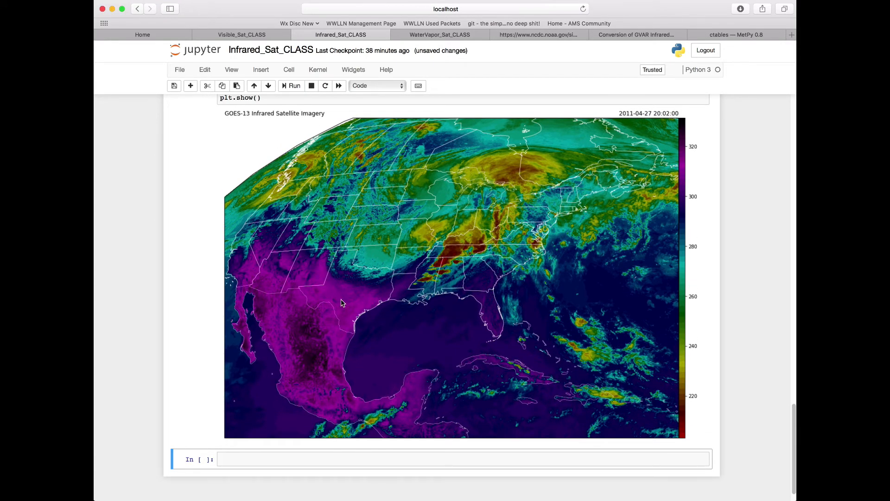
mouse_move(310, 351)
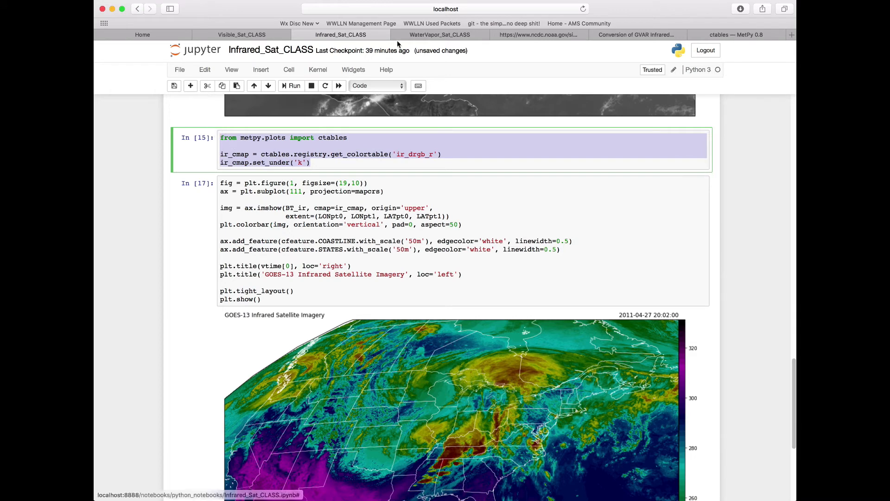
click(439, 35)
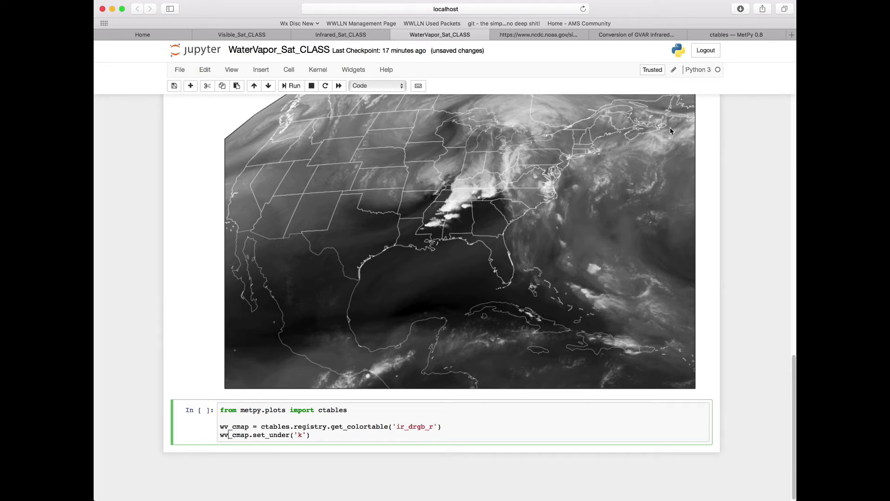
- Switch to the MetPy ctables reference page to find the WVCIMSS colortable
click(736, 35)
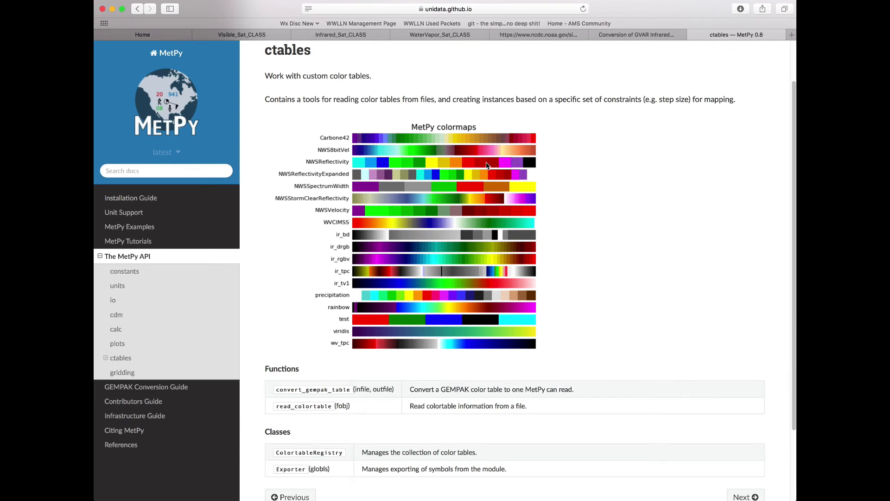
mouse_move(458, 172)
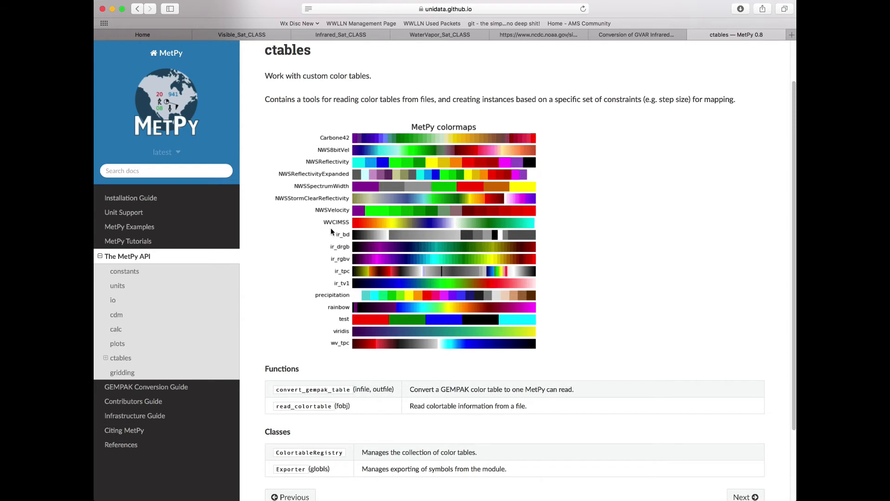
mouse_move(334, 231)
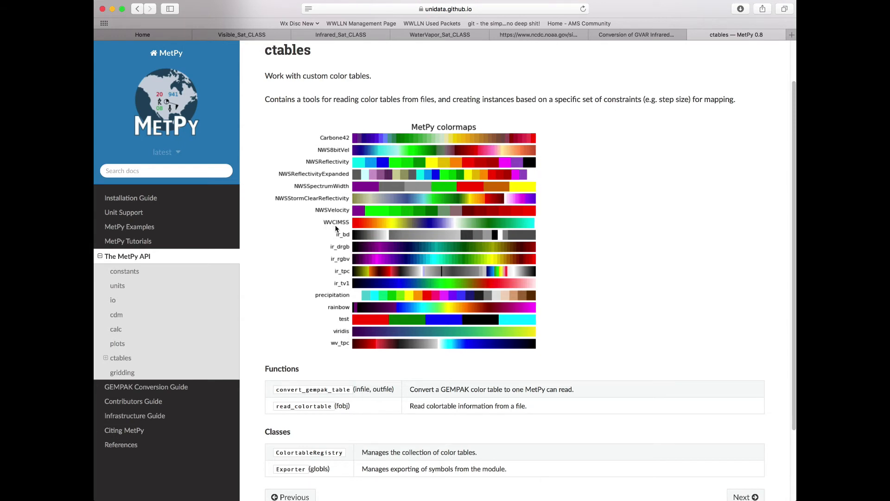
mouse_move(338, 228)
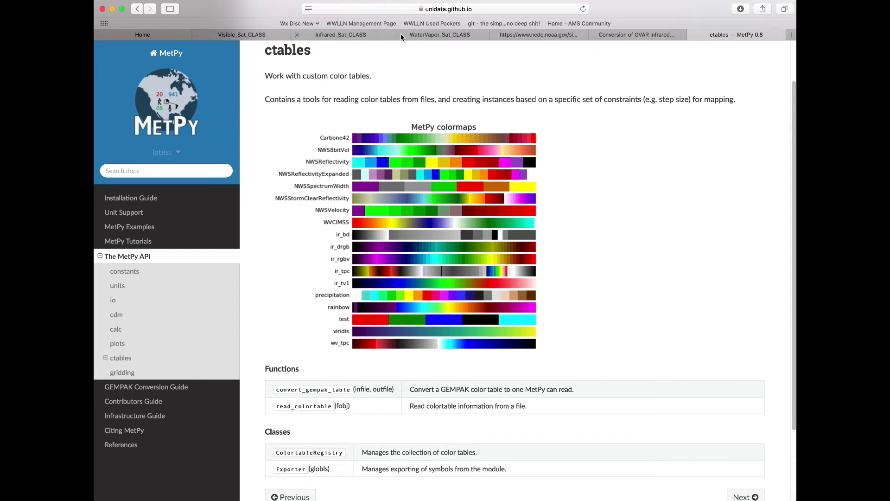
- Change the wv_cmap colortable name to 'WVCIMSS_r' and scroll down to the plotting cell
click(439, 35)
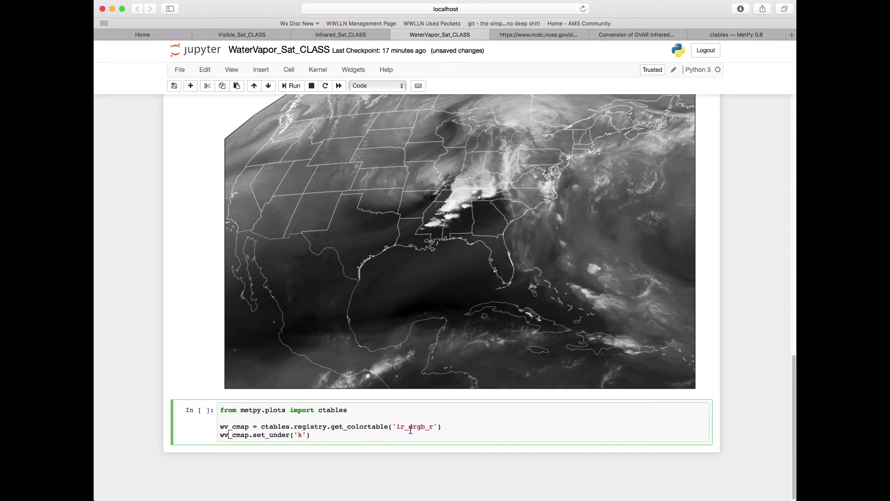
text(WC)
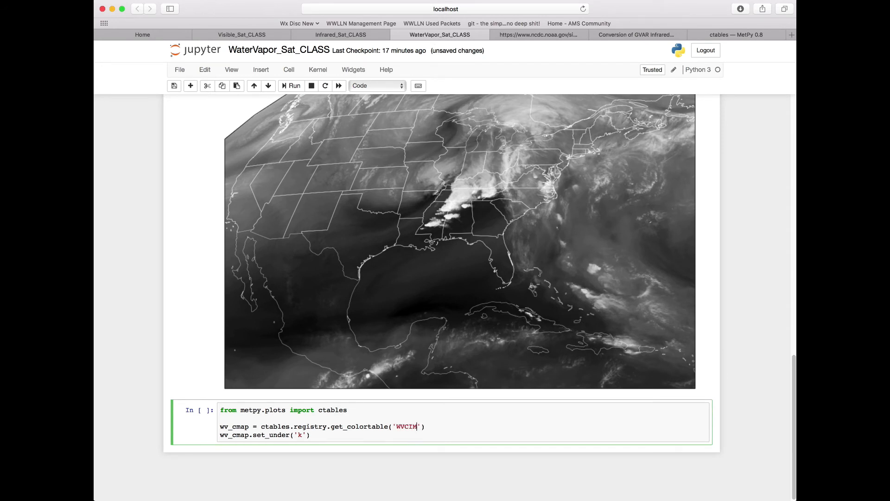
text(SS_r)
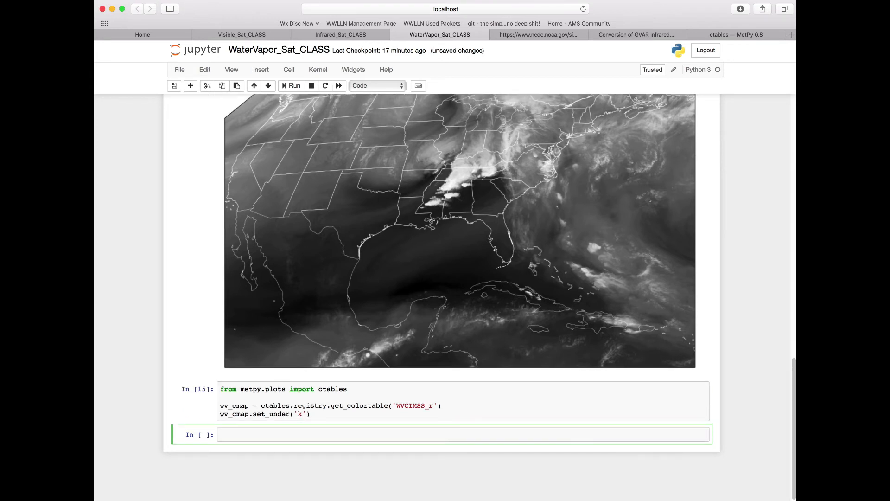
mouse_move(357, 367)
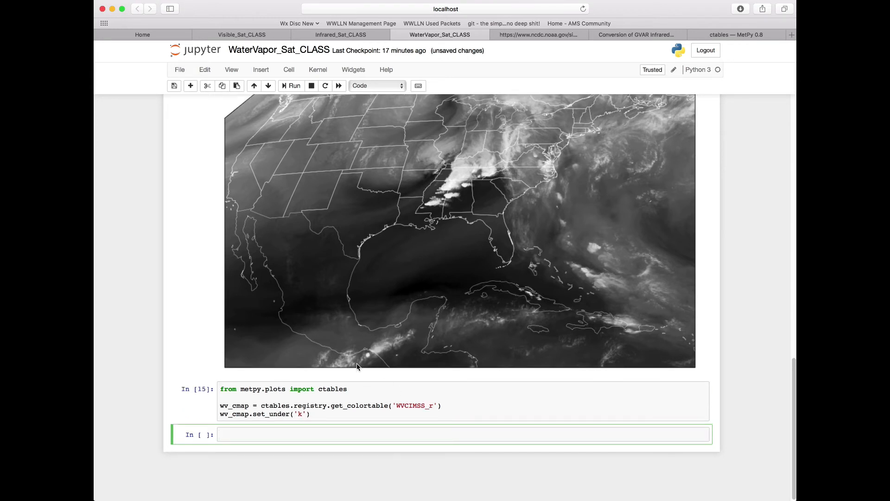
scroll(down, 3)
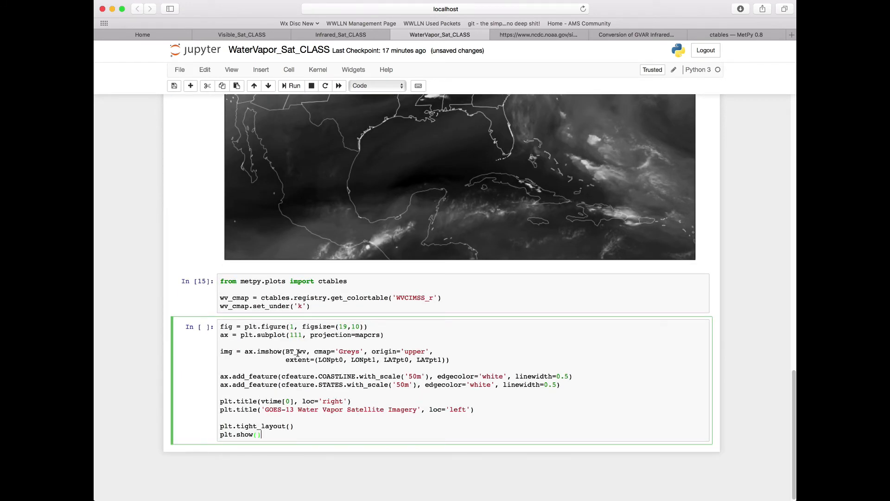
- Set cmap to wv_cmap and add plt.colorbar(img, orientation='vertical', pad=0, aspect=50)
double_click(349, 351)
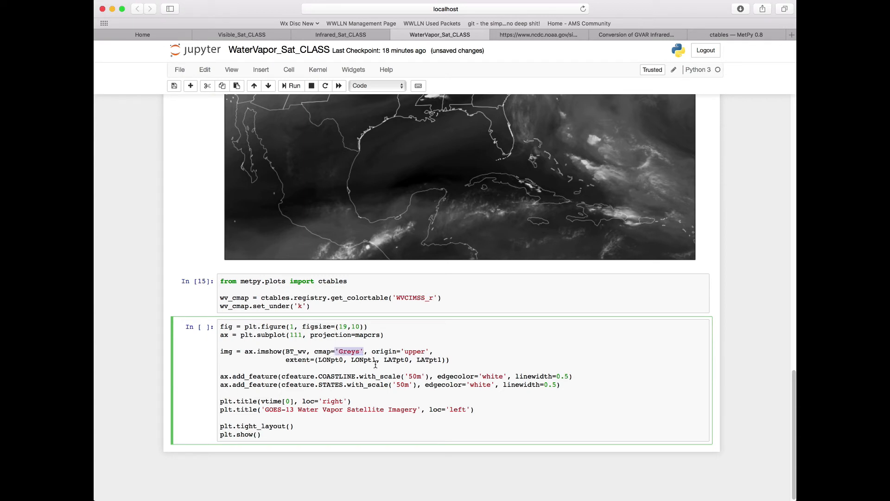
text(wv_cmap)
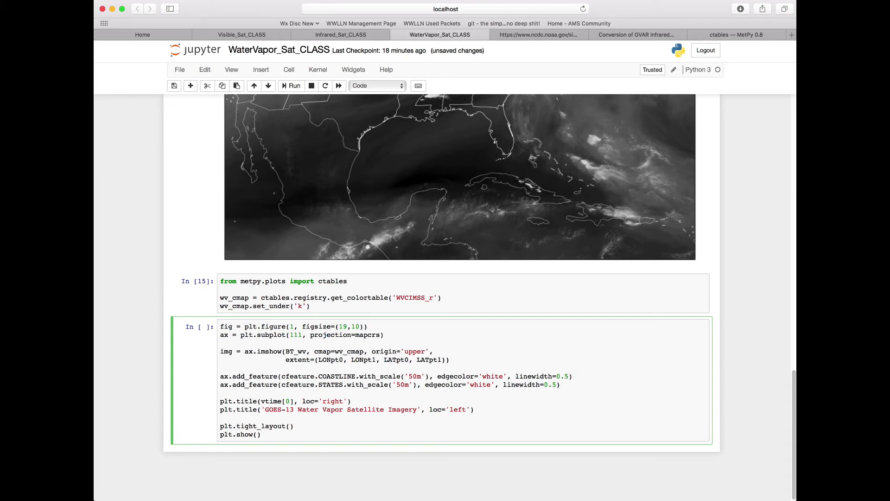
click(340, 34)
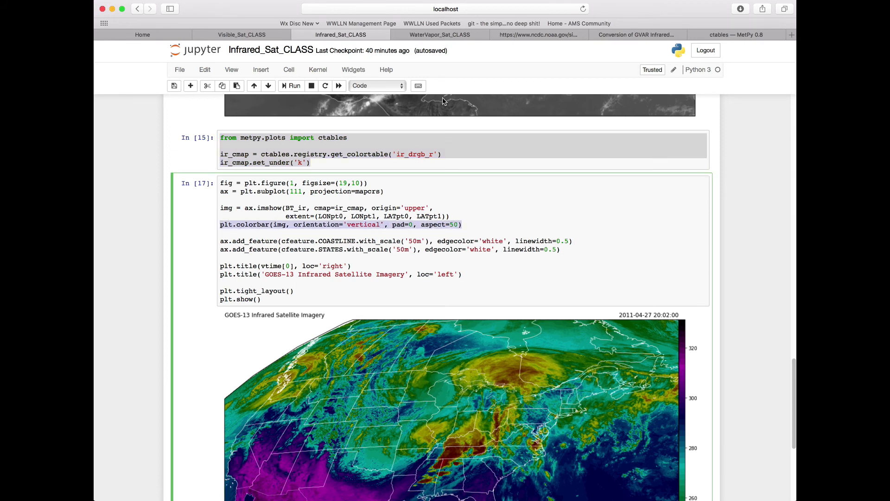
click(439, 35)
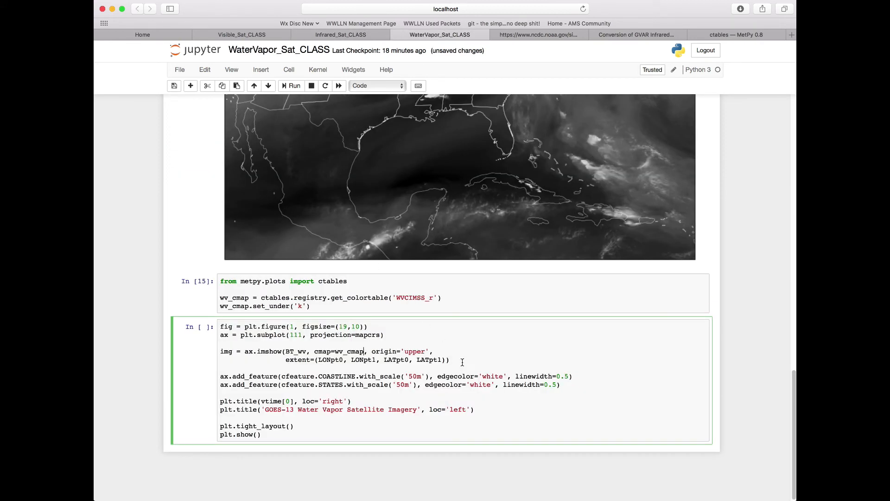
text(plt.colorbar(img, orientation='vertical', pad=0, aspect=50)
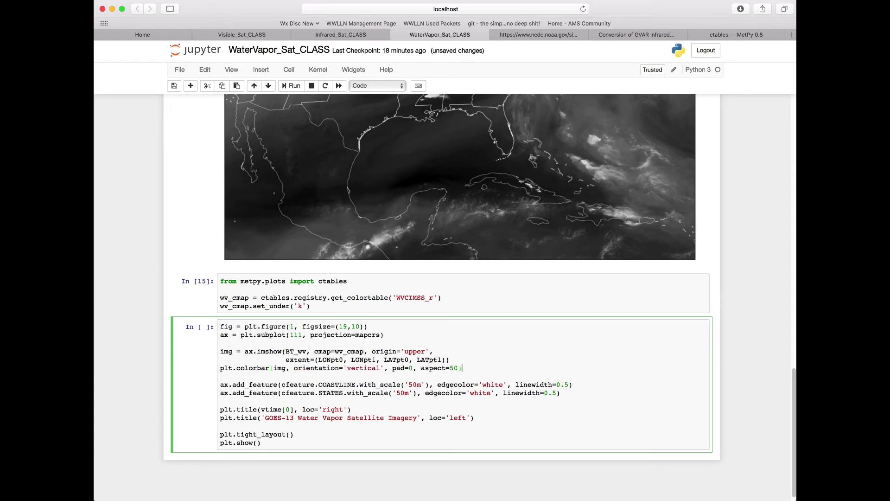
mouse_move(440, 348)
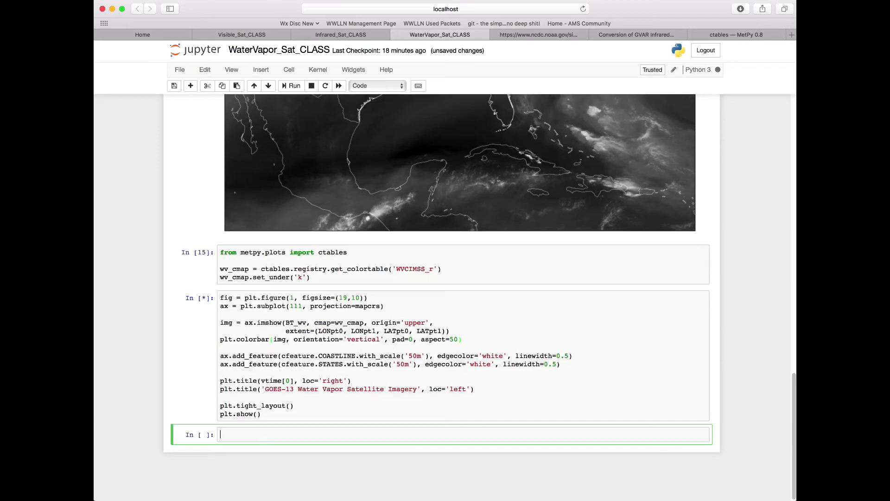
- Scroll down to view the WVCIMSS_r-colored GOES-13 water vapor map and its vertical colorbar
click(291, 85)
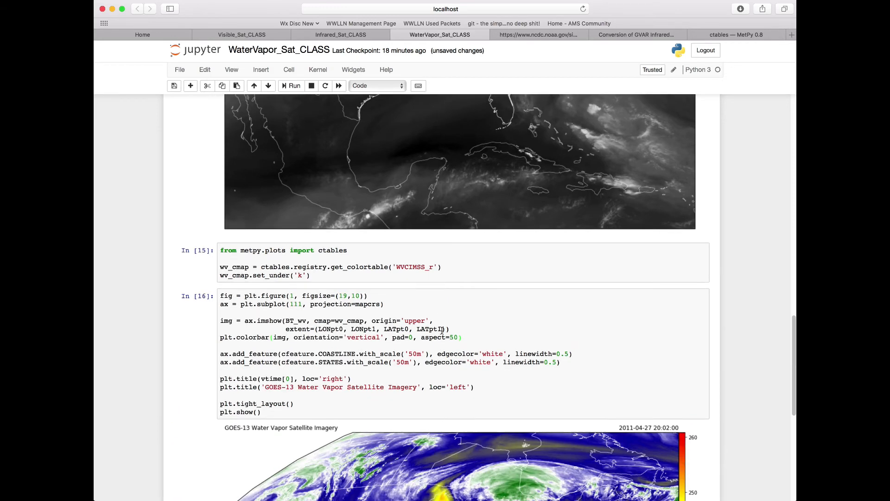
scroll(down, 3)
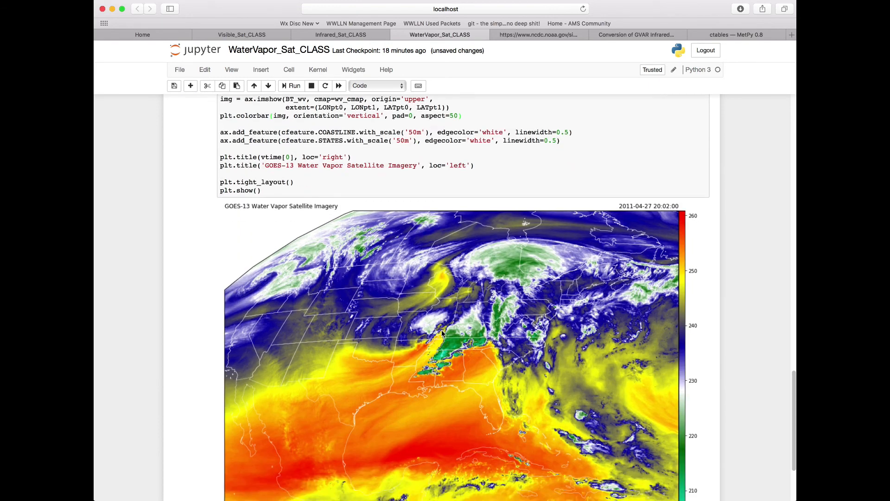
scroll(down, 3)
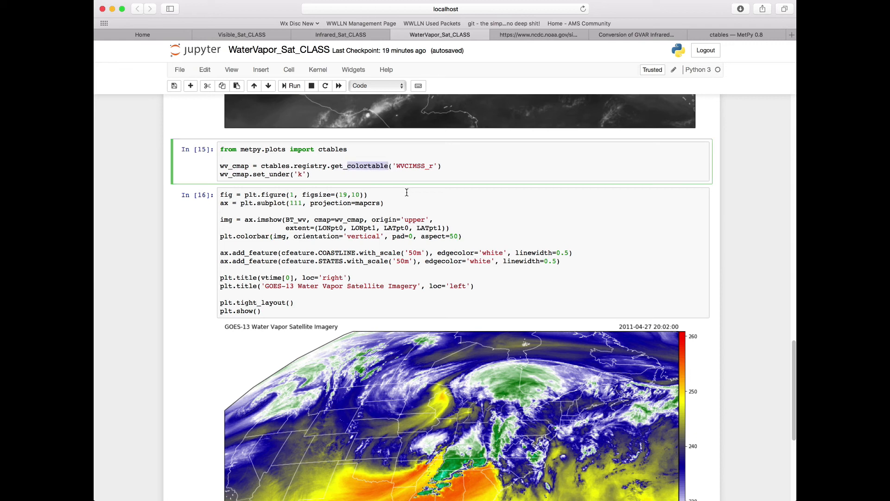
- Switch the colortable call to get_with_range('WVCIMSS_r', 190, 273) to produce wv_norm
text(get_with)
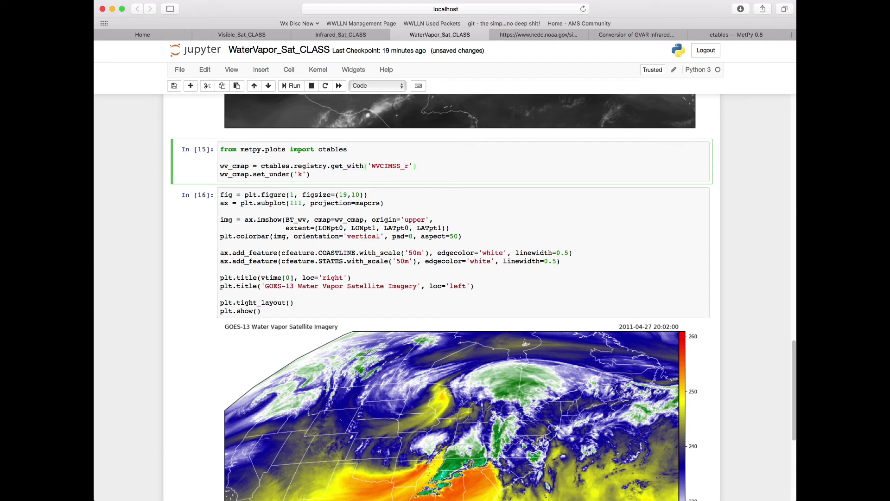
text(_range)
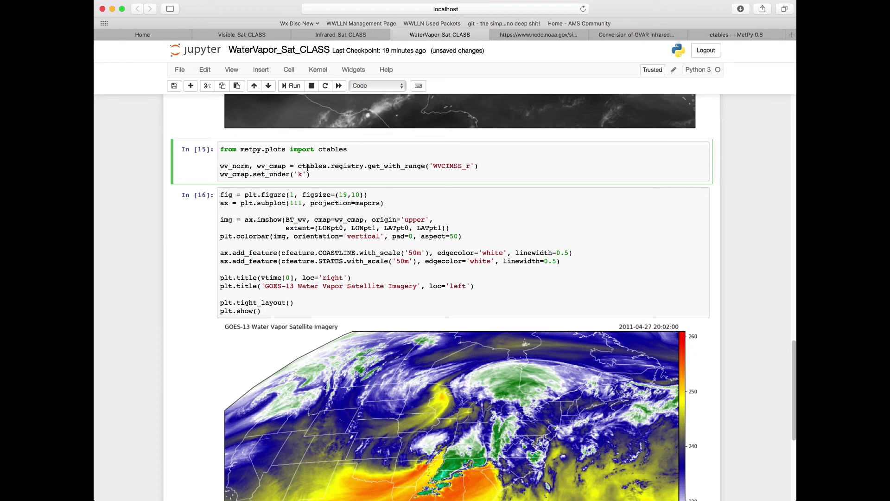
mouse_move(396, 159)
text(, )
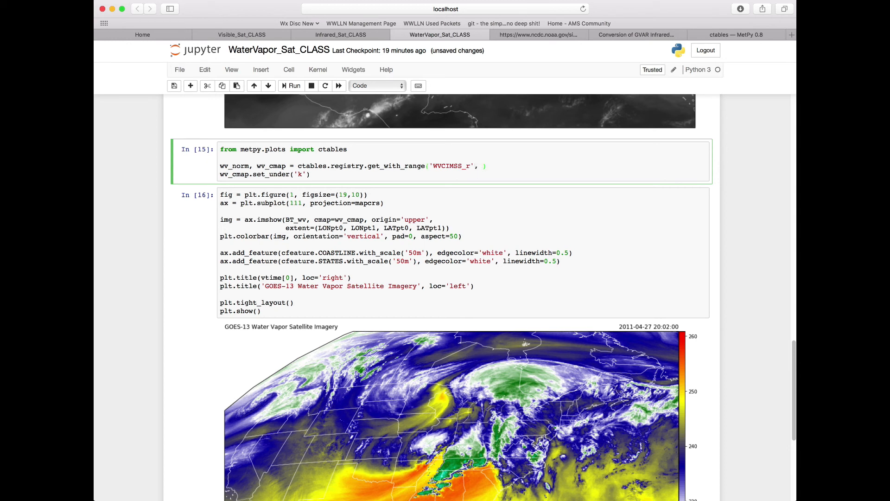
text(190)
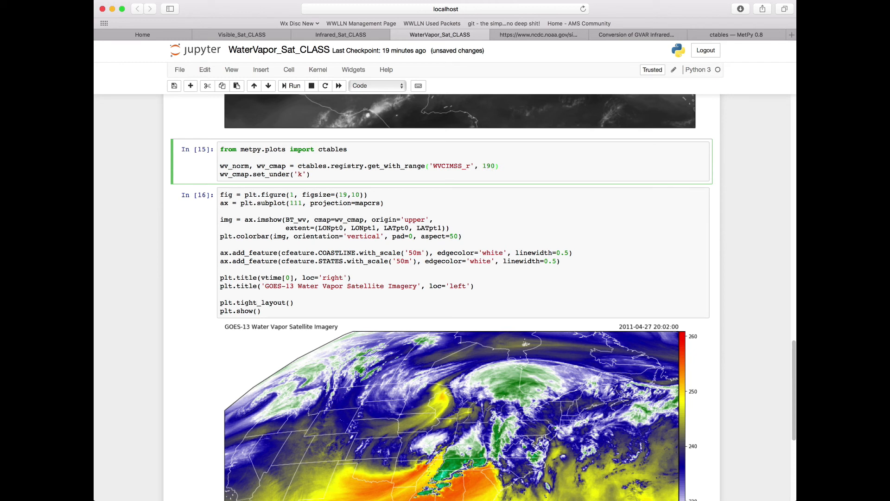
text(, 2)
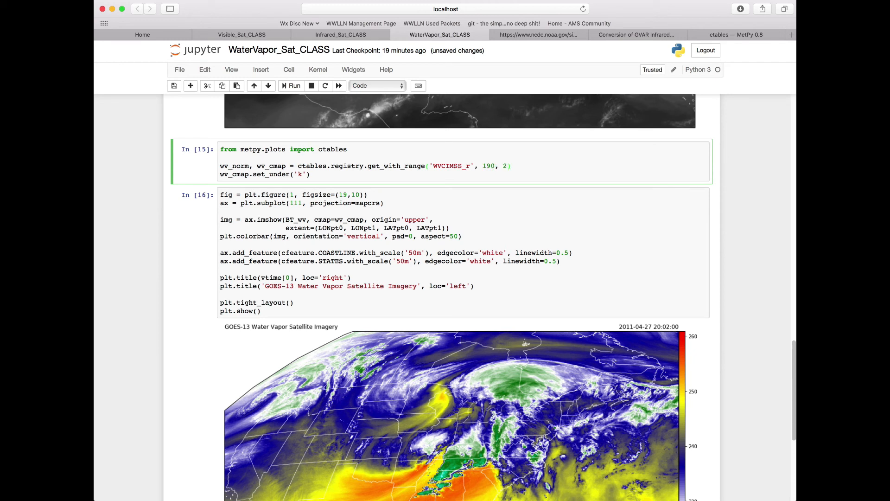
text(73)
click(327, 219)
text(norm=wv_norm, )
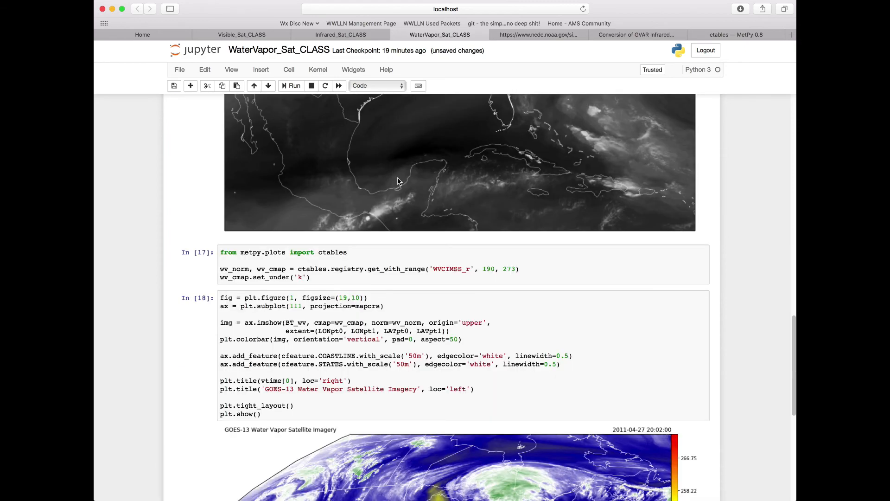
- Scroll through the rescaled 190–273 K image to inspect the colorbar tick labels
scroll(down, 3)
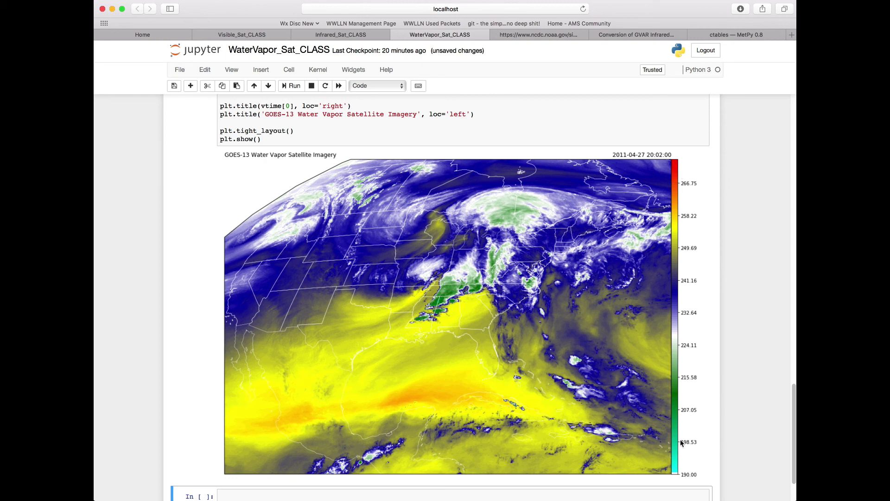
mouse_move(701, 220)
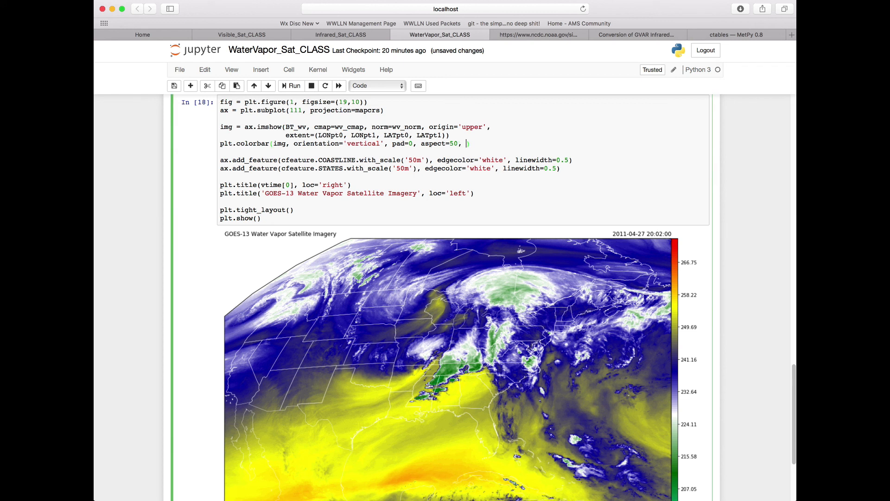
- Add ticks=range(190, 280, 5) to plt.colorbar and view the replotted map's ticks
text(ticks))
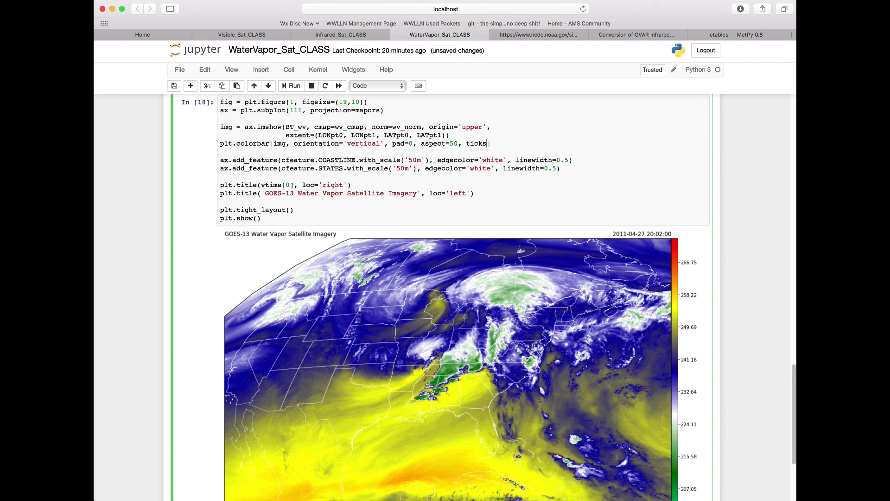
text(ra)
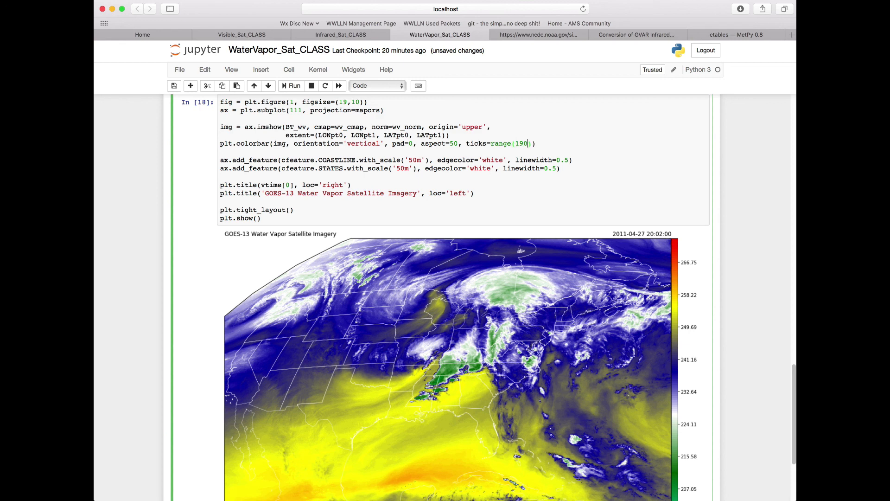
text(, 28)
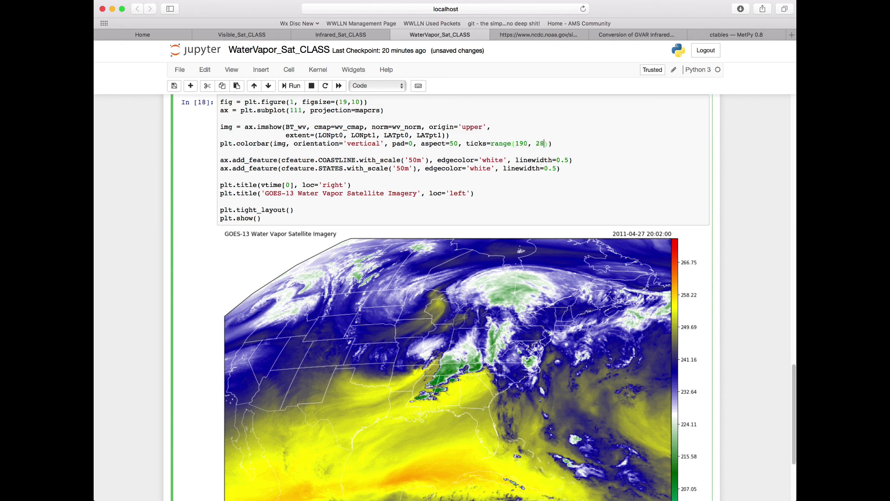
text(0, 5)
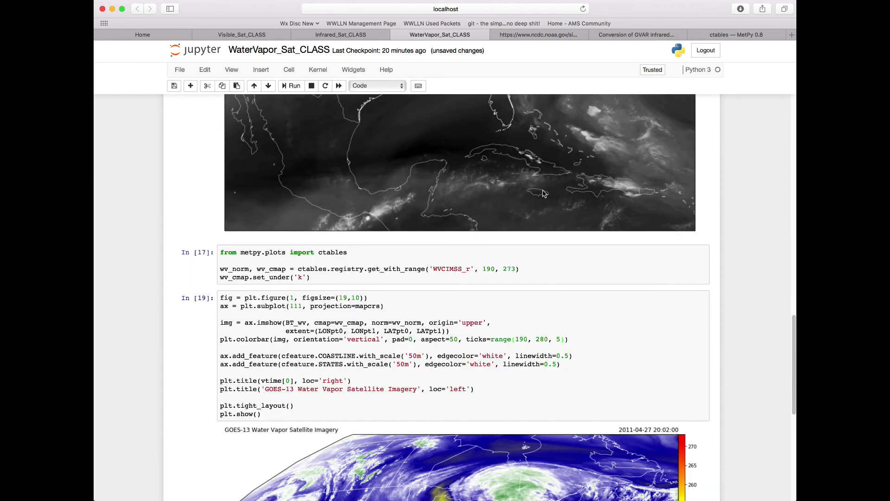
scroll(down, 3)
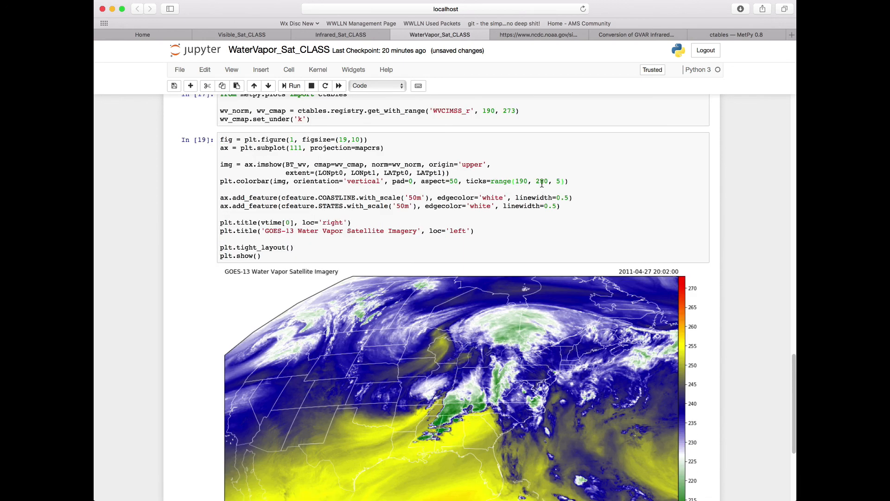
scroll(down, 3)
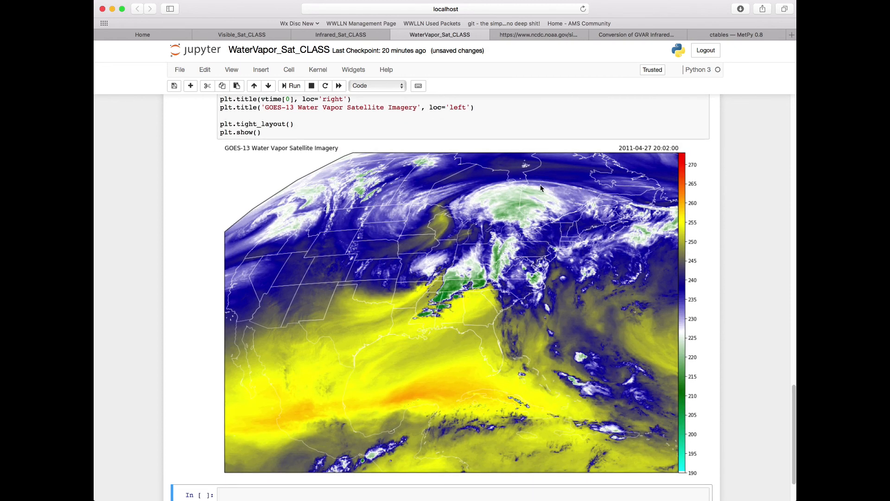
scroll(down, 3)
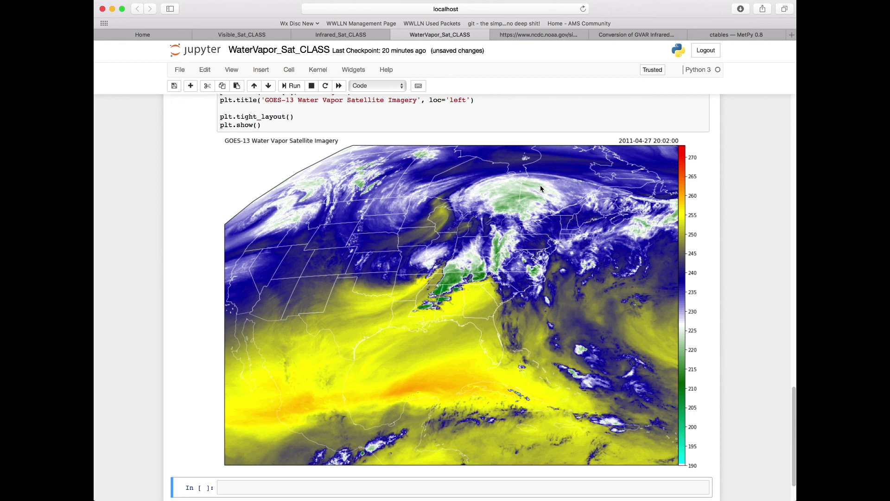
mouse_move(405, 301)
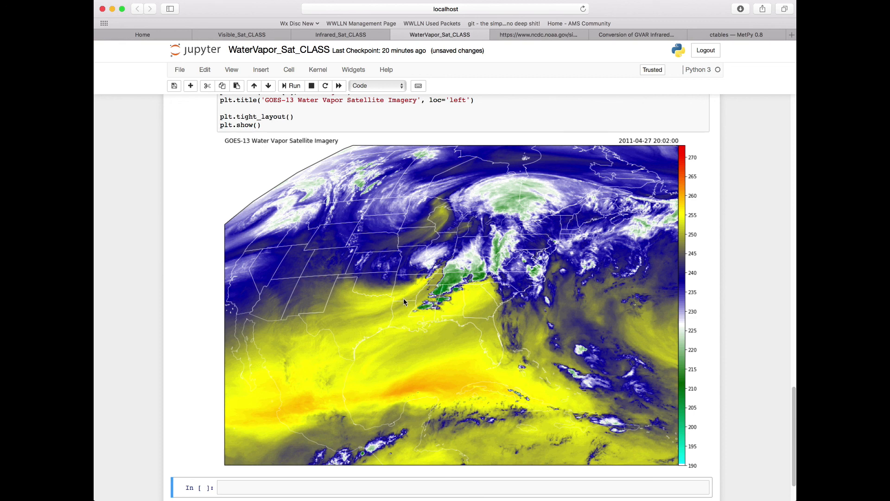